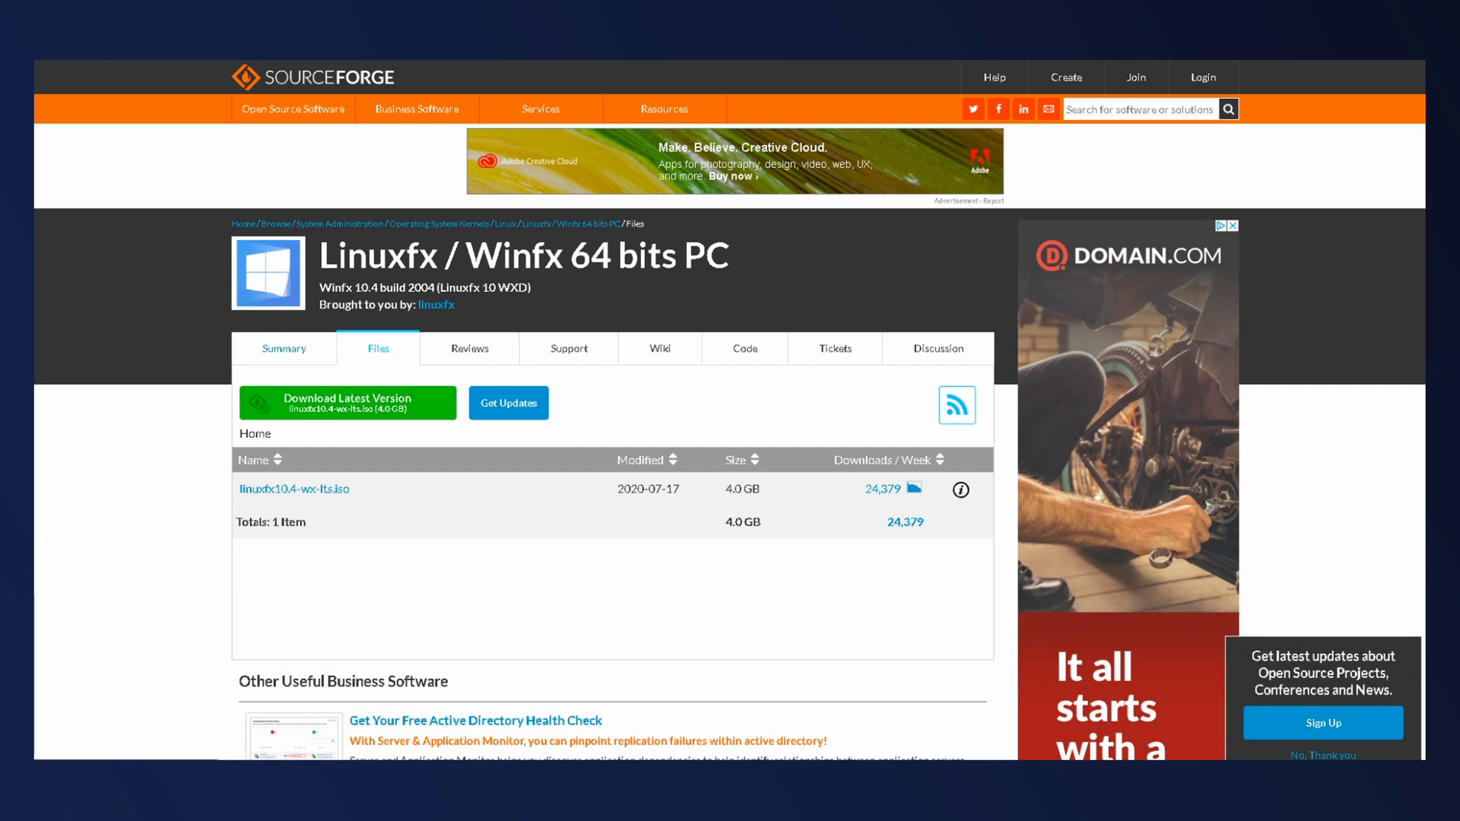
# - Download the latest Linuxfx 10.4 ISO (linuxfx10.4-wx-lts.iso) from the SourceForge Files page
pyautogui.click(379, 348)
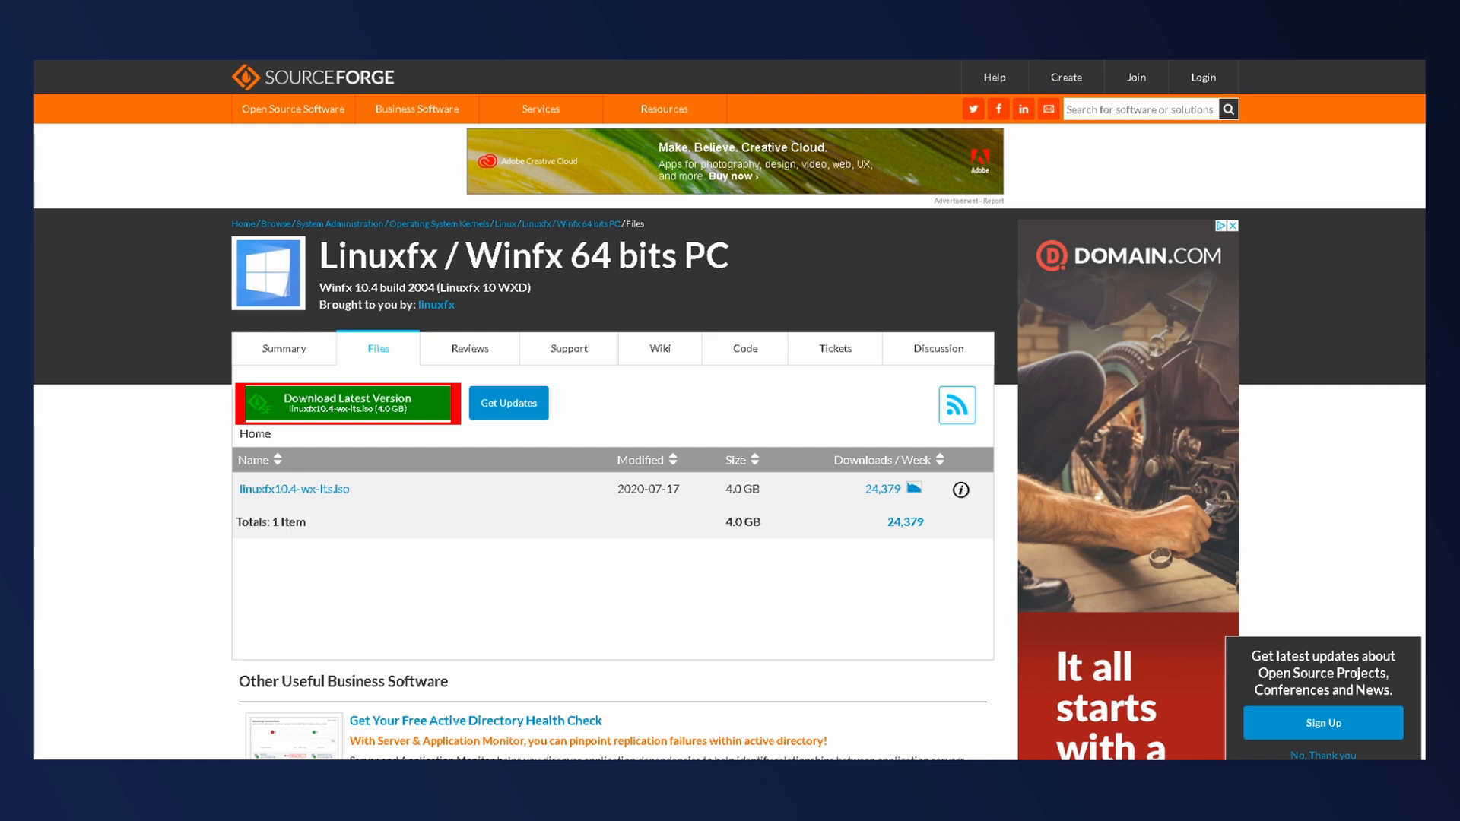
pyautogui.click(347, 403)
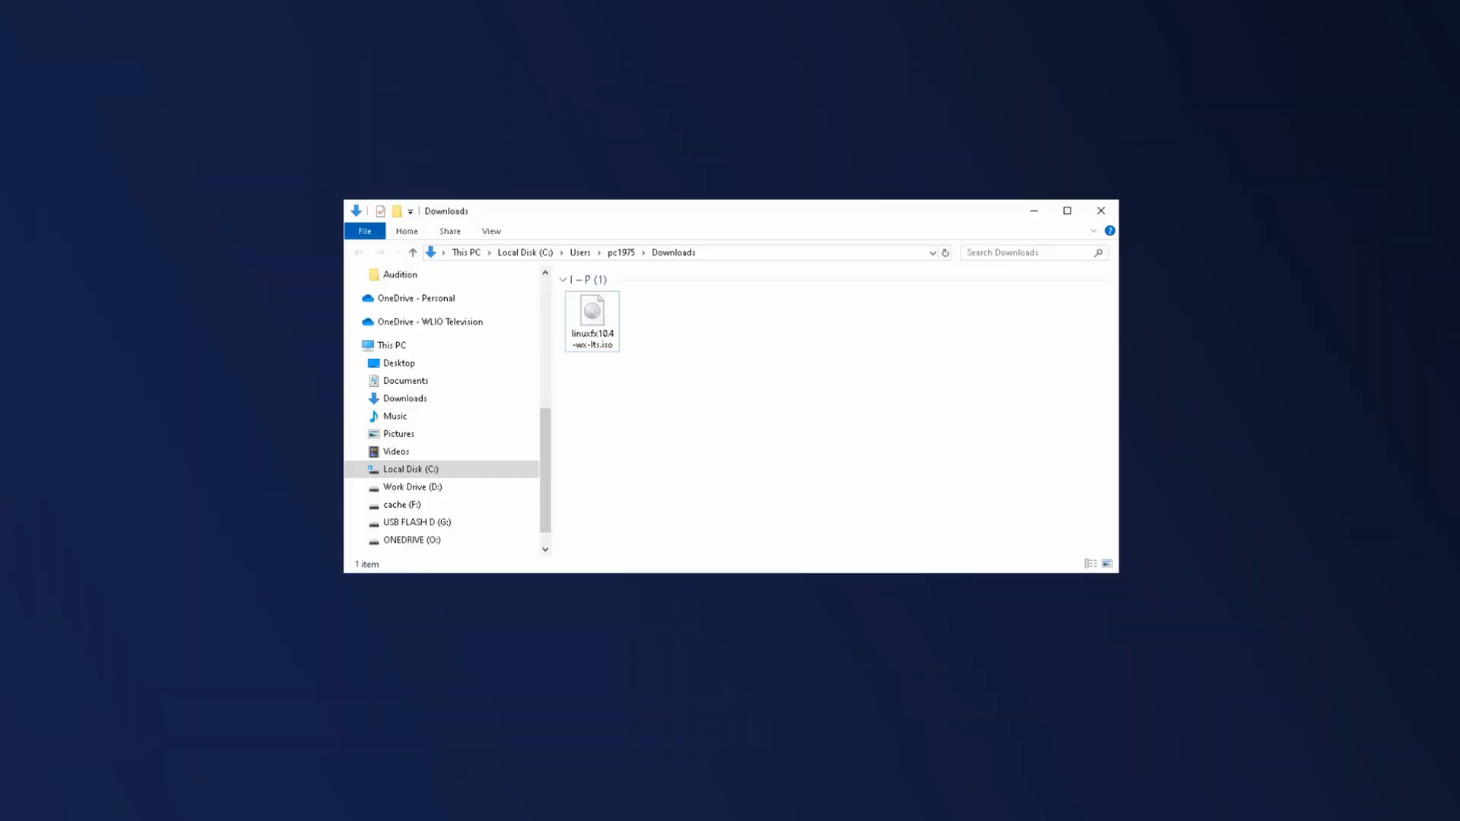
# - Leave the Downloads folder and go to the balenaEtcher website
pyautogui.click(591, 314)
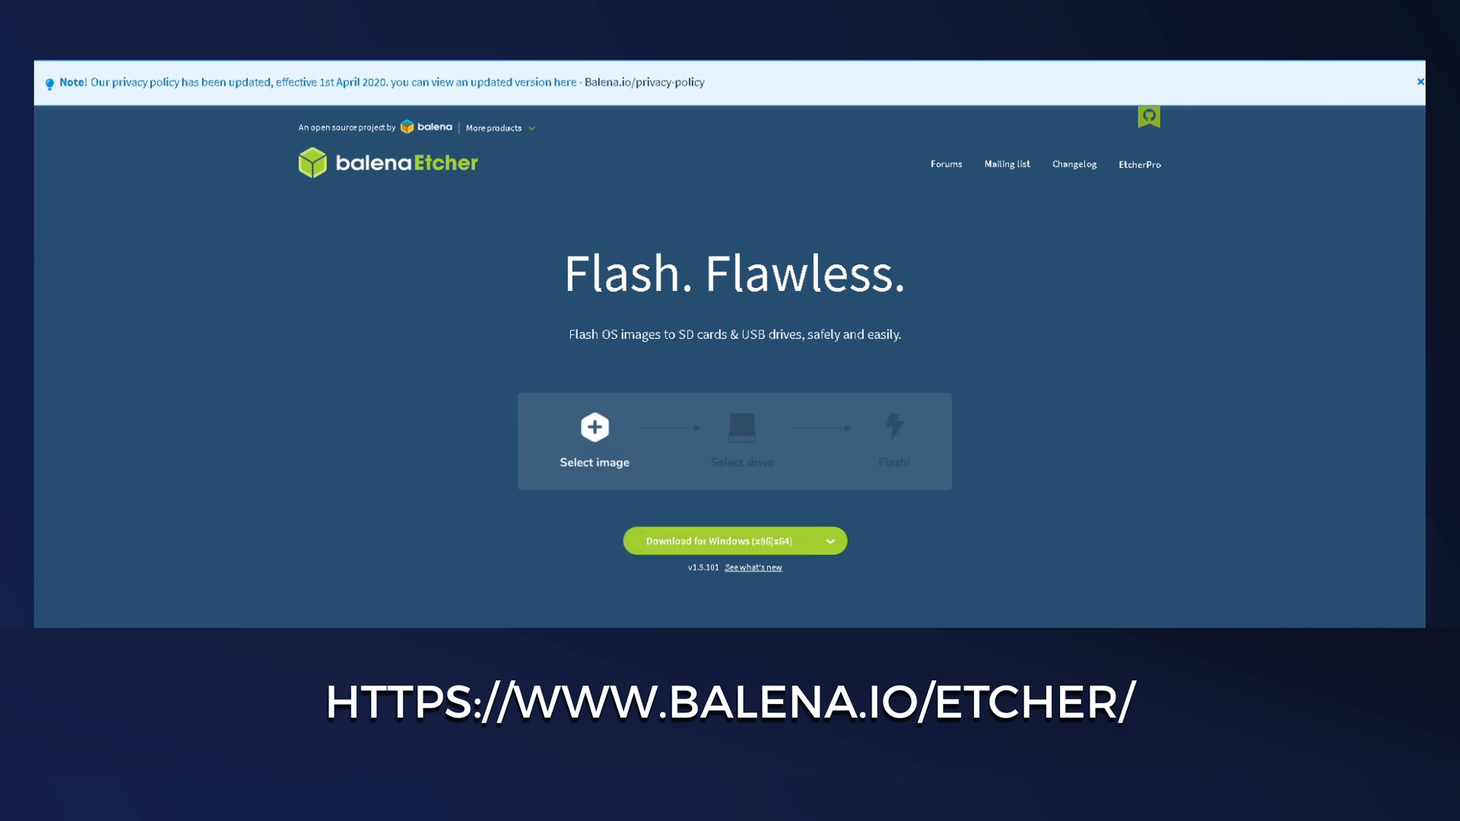
# - Download balenaEtcher-Setup-1.5.101.exe for Windows and show it in the Downloads folder
pyautogui.click(727, 541)
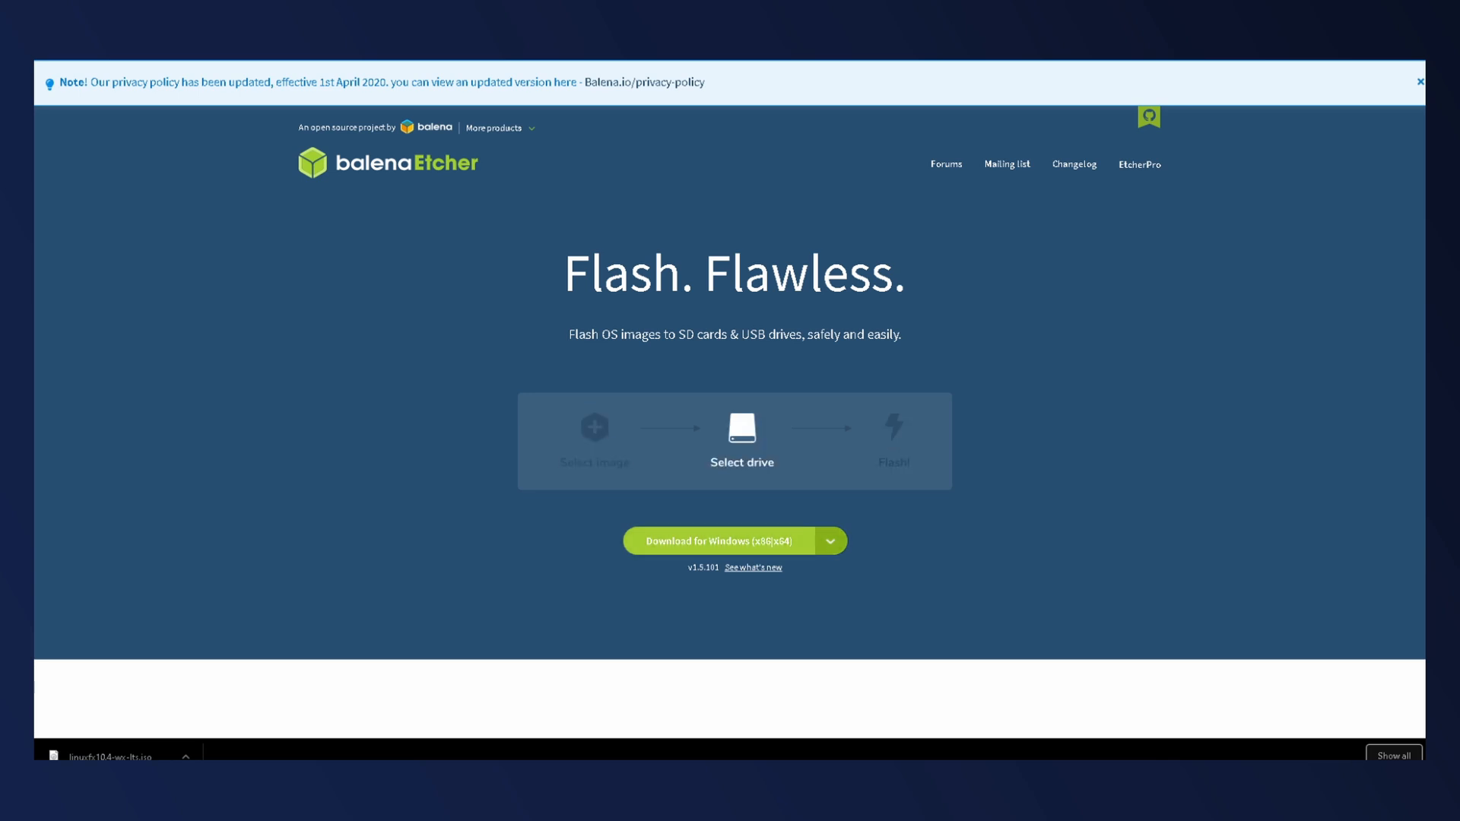
pyautogui.click(829, 542)
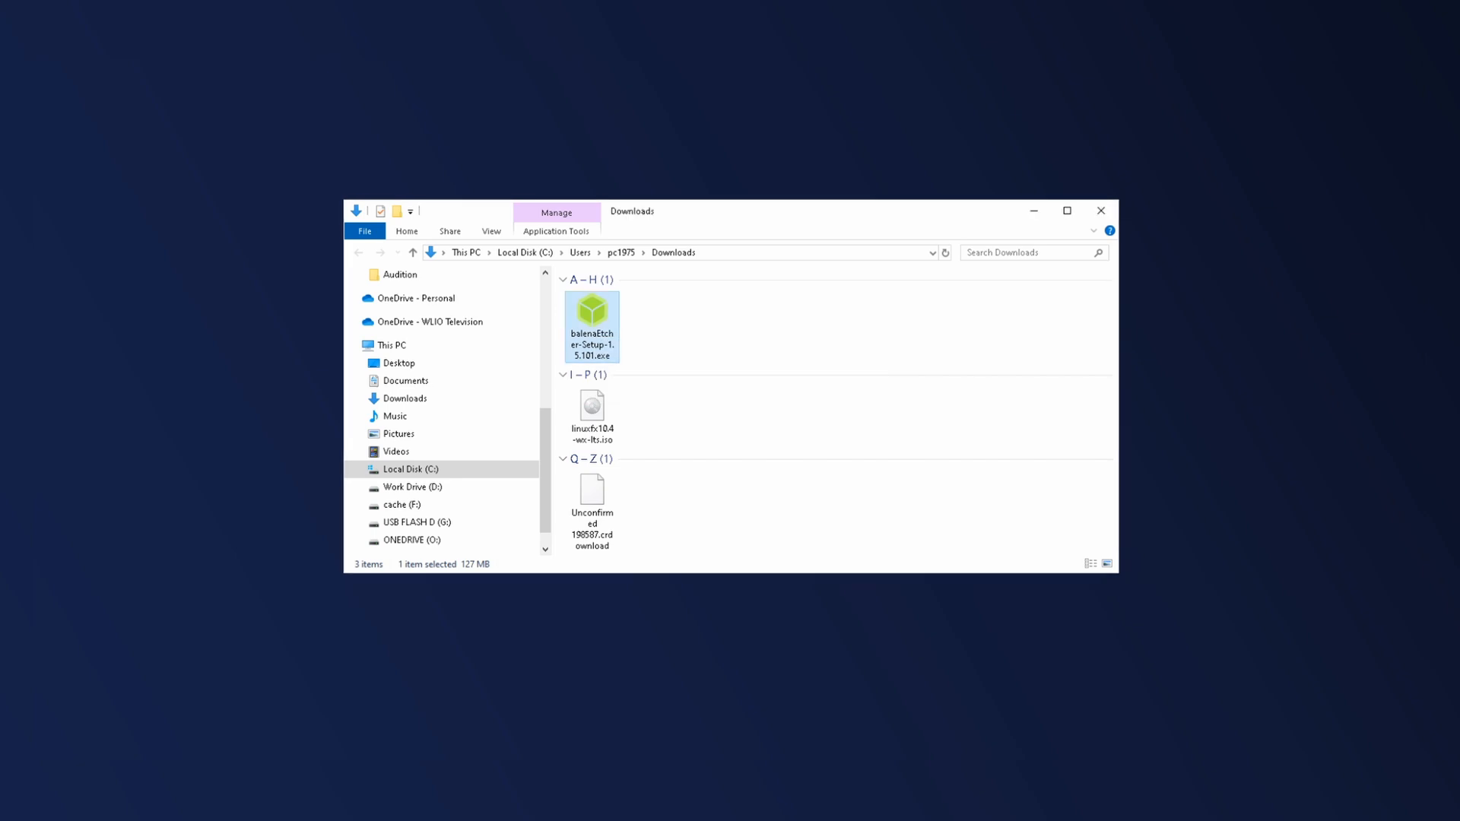
# - Launch balenaEtcher setup and flash the Linuxfx ISO onto the JetFlash USB drive
pyautogui.doubleClick(591, 325)
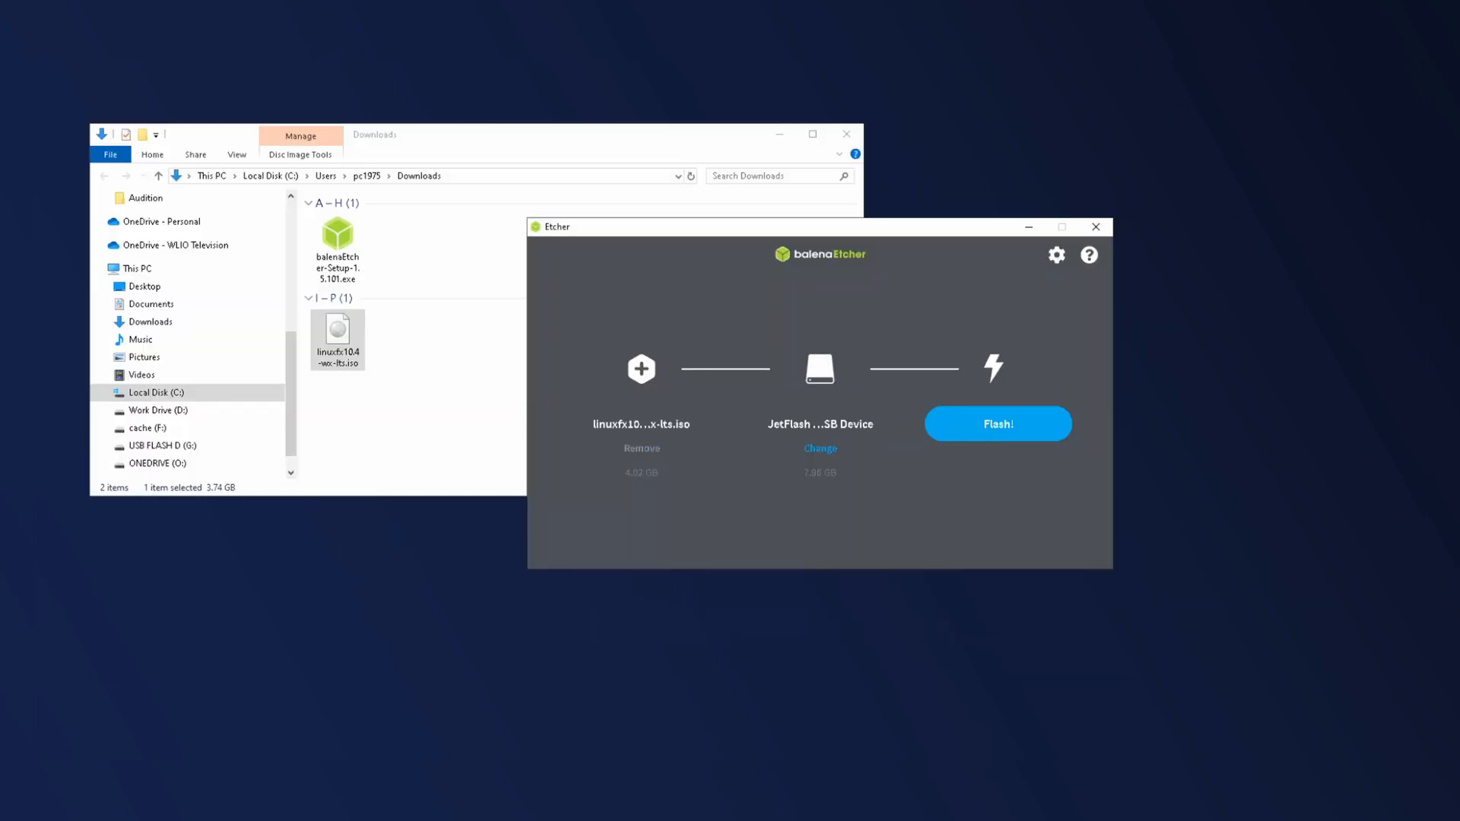
pyautogui.click(998, 424)
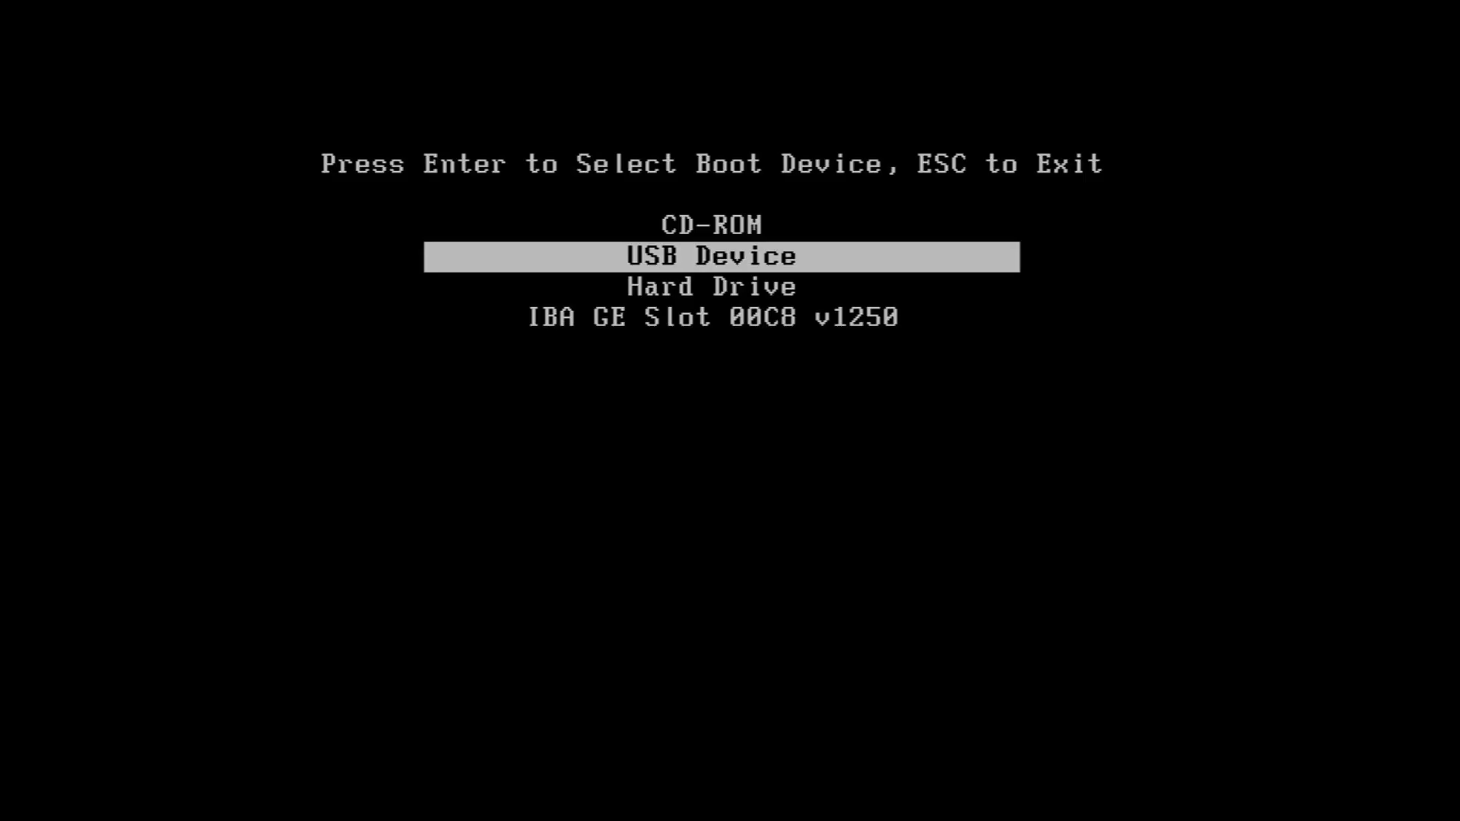
# - Boot the live system from USB, keep English, choose Start the installation and launch Install Windowsfx
pyautogui.press('enter')
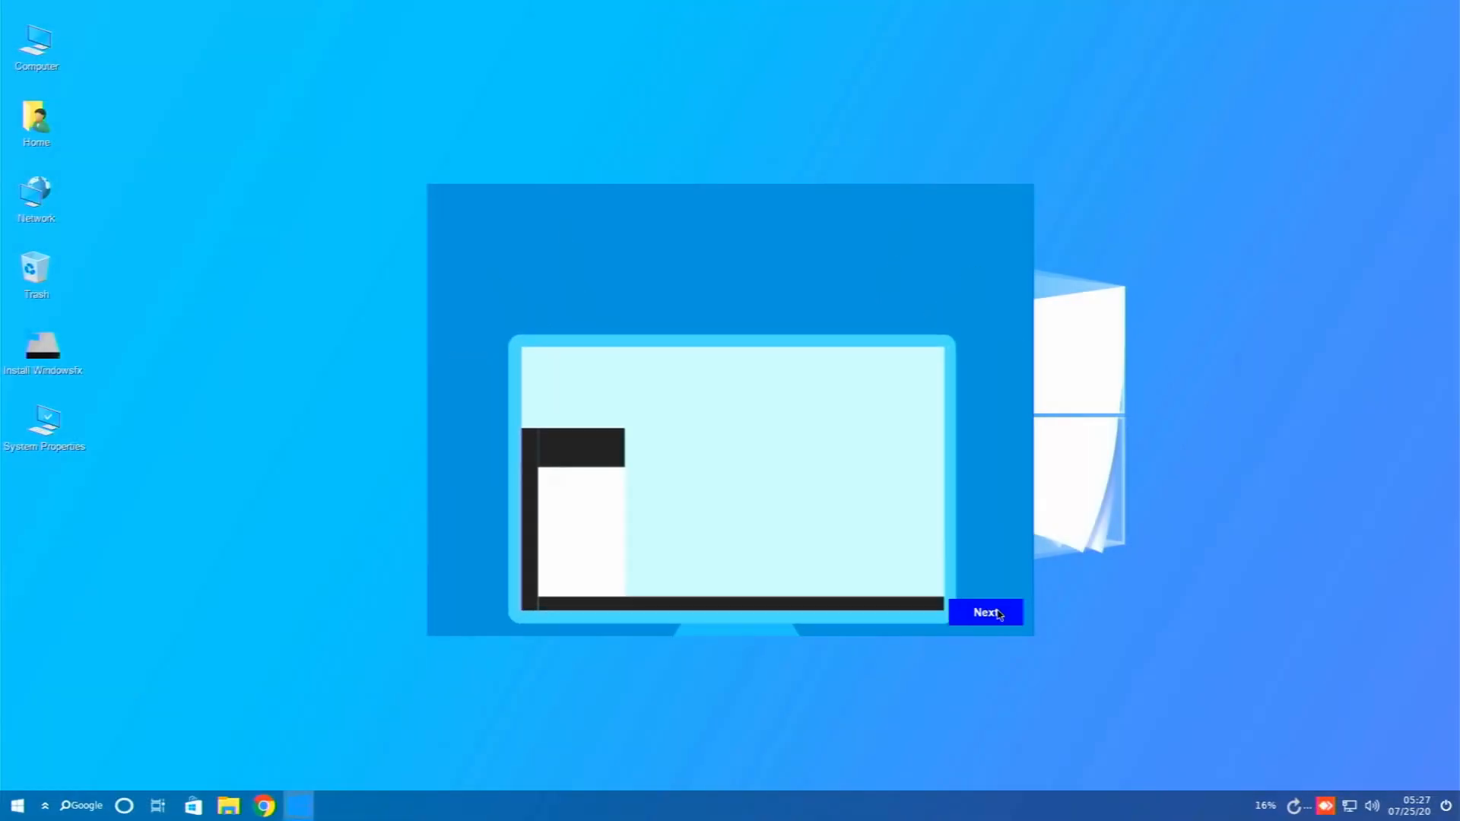
pyautogui.click(986, 612)
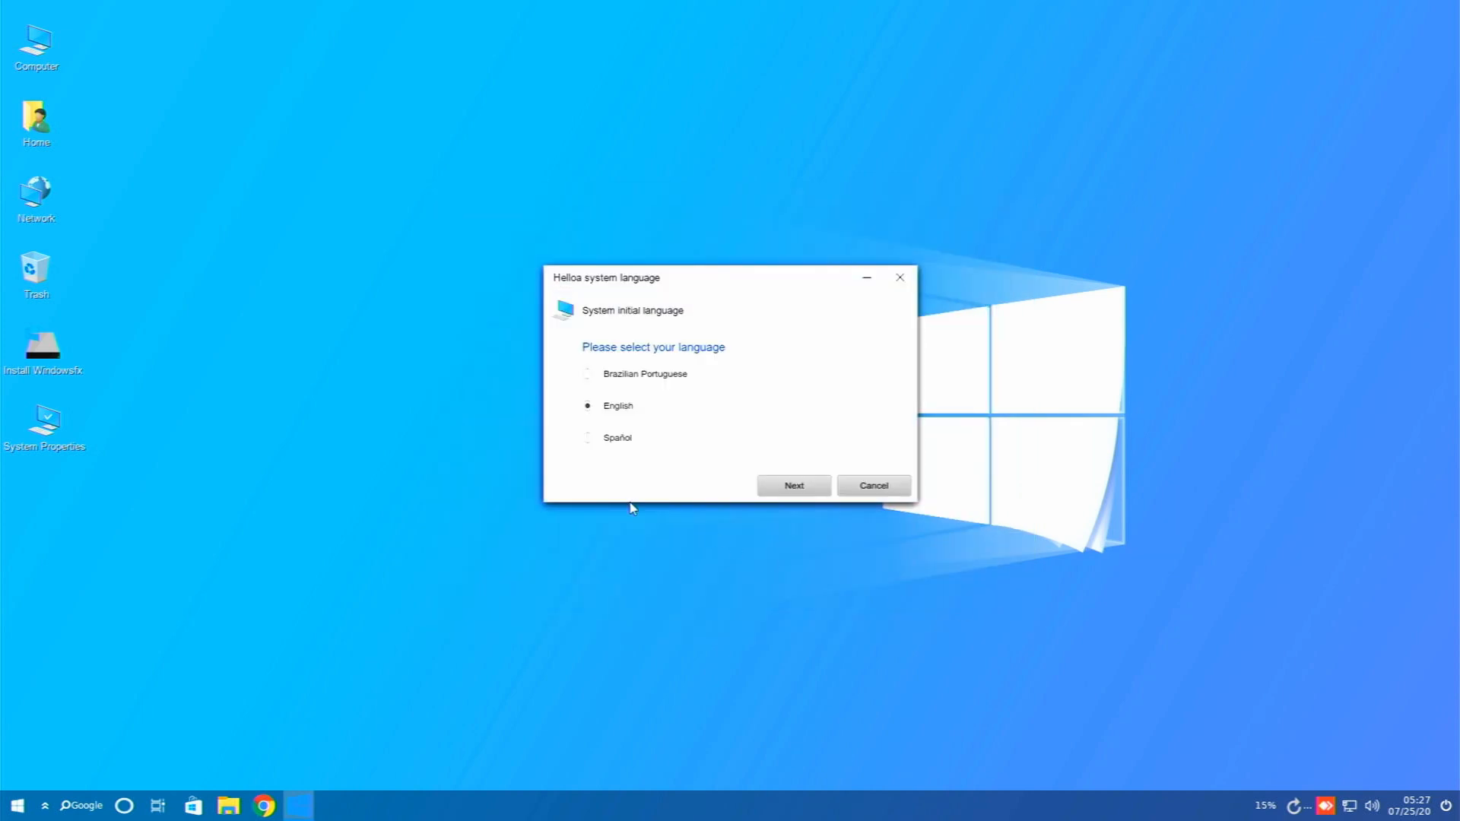
pyautogui.click(791, 485)
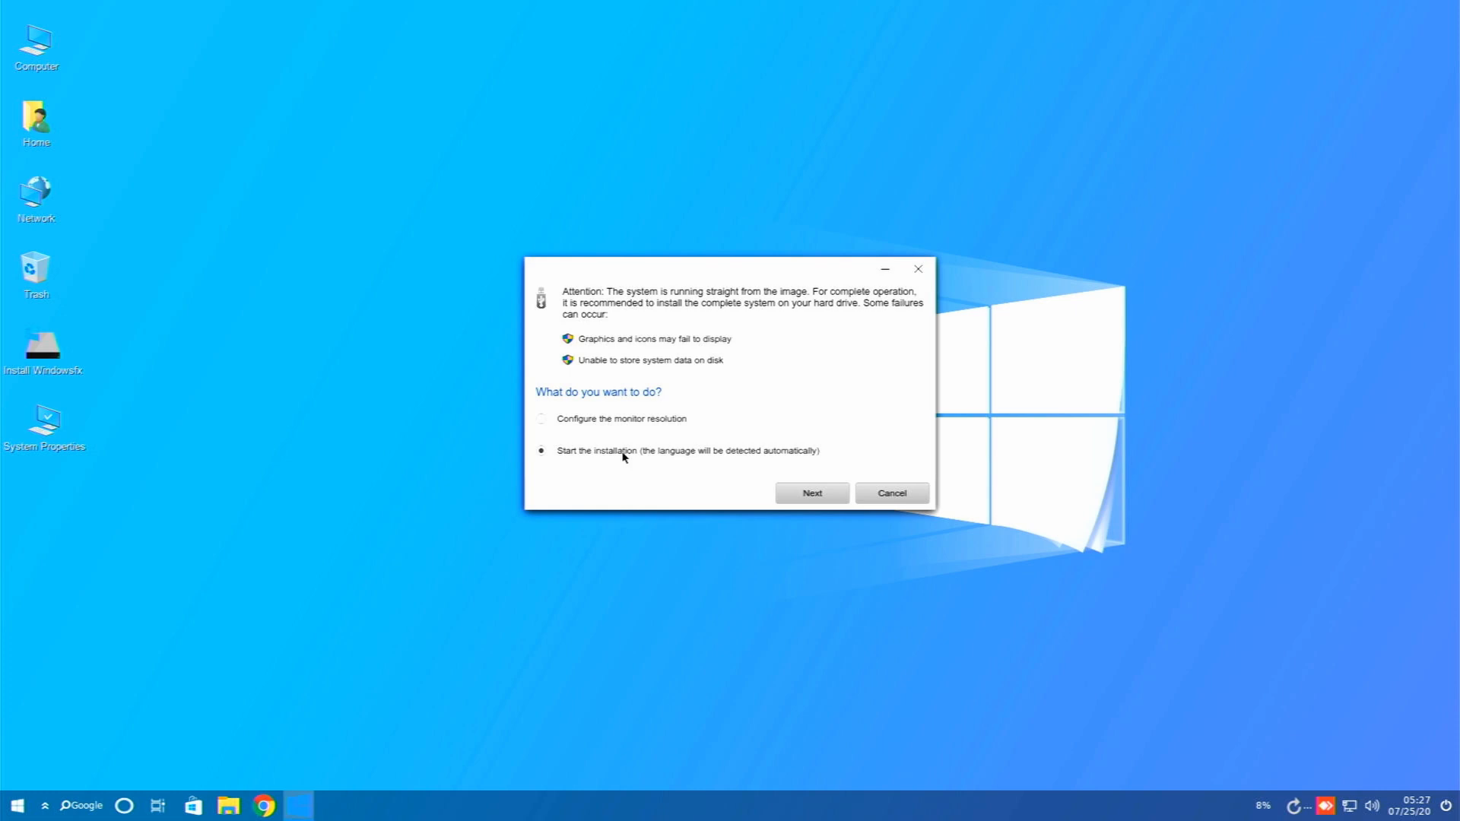
pyautogui.click(890, 493)
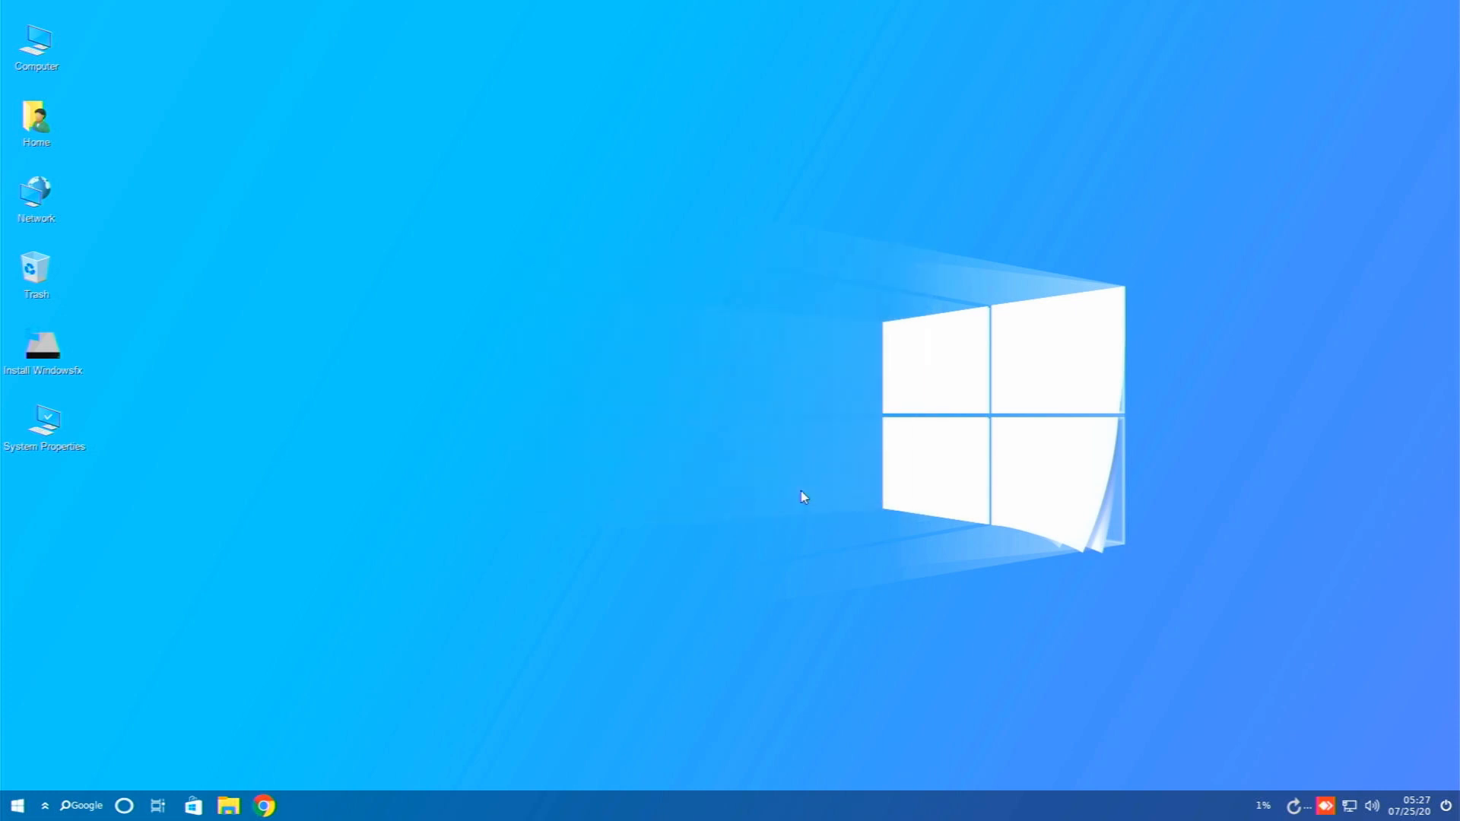
pyautogui.doubleClick(43, 350)
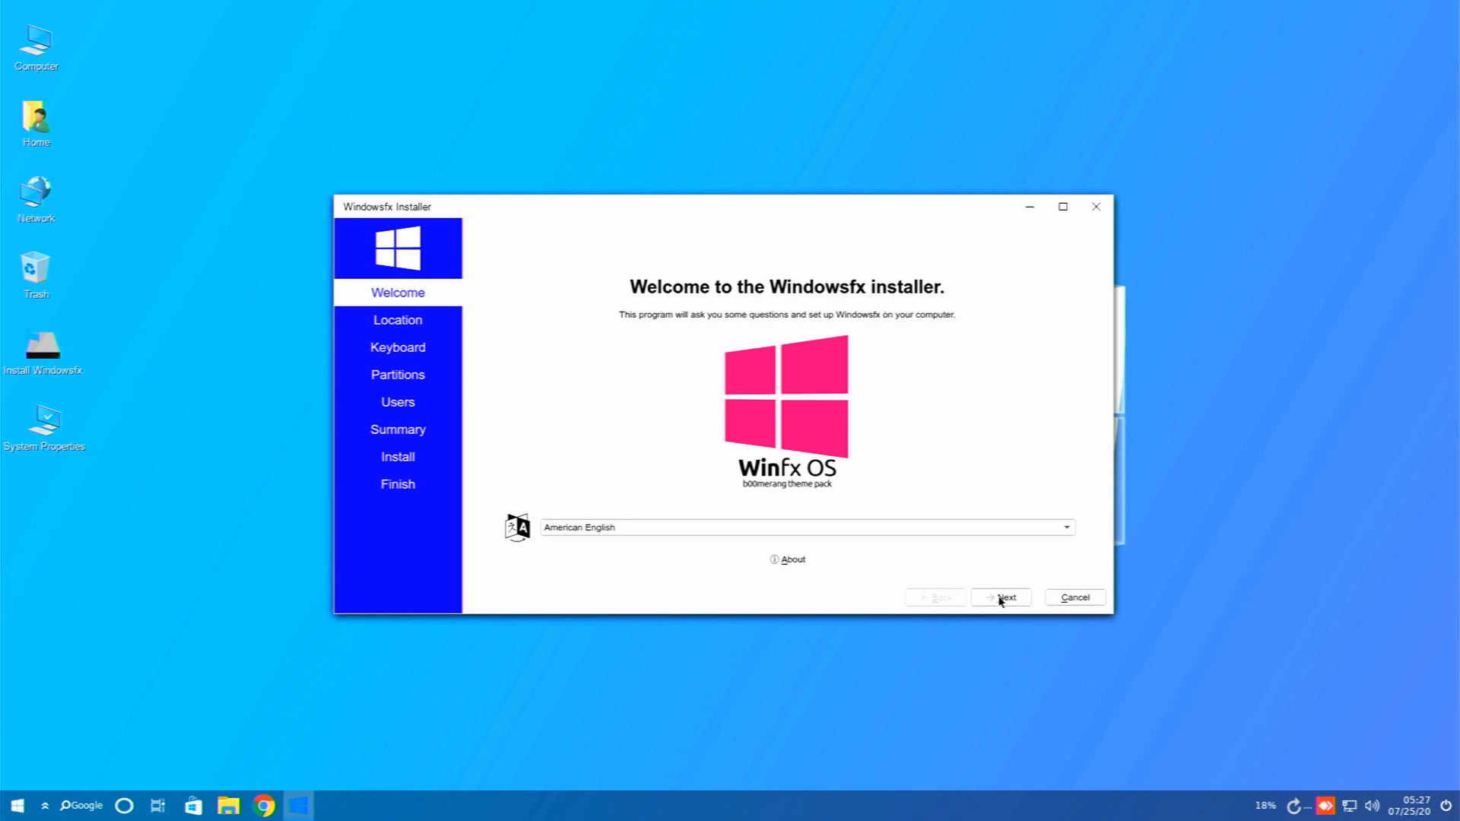
# - Accept American English, the America/New York time zone and the English US keyboard to reach Partitions
pyautogui.click(1001, 596)
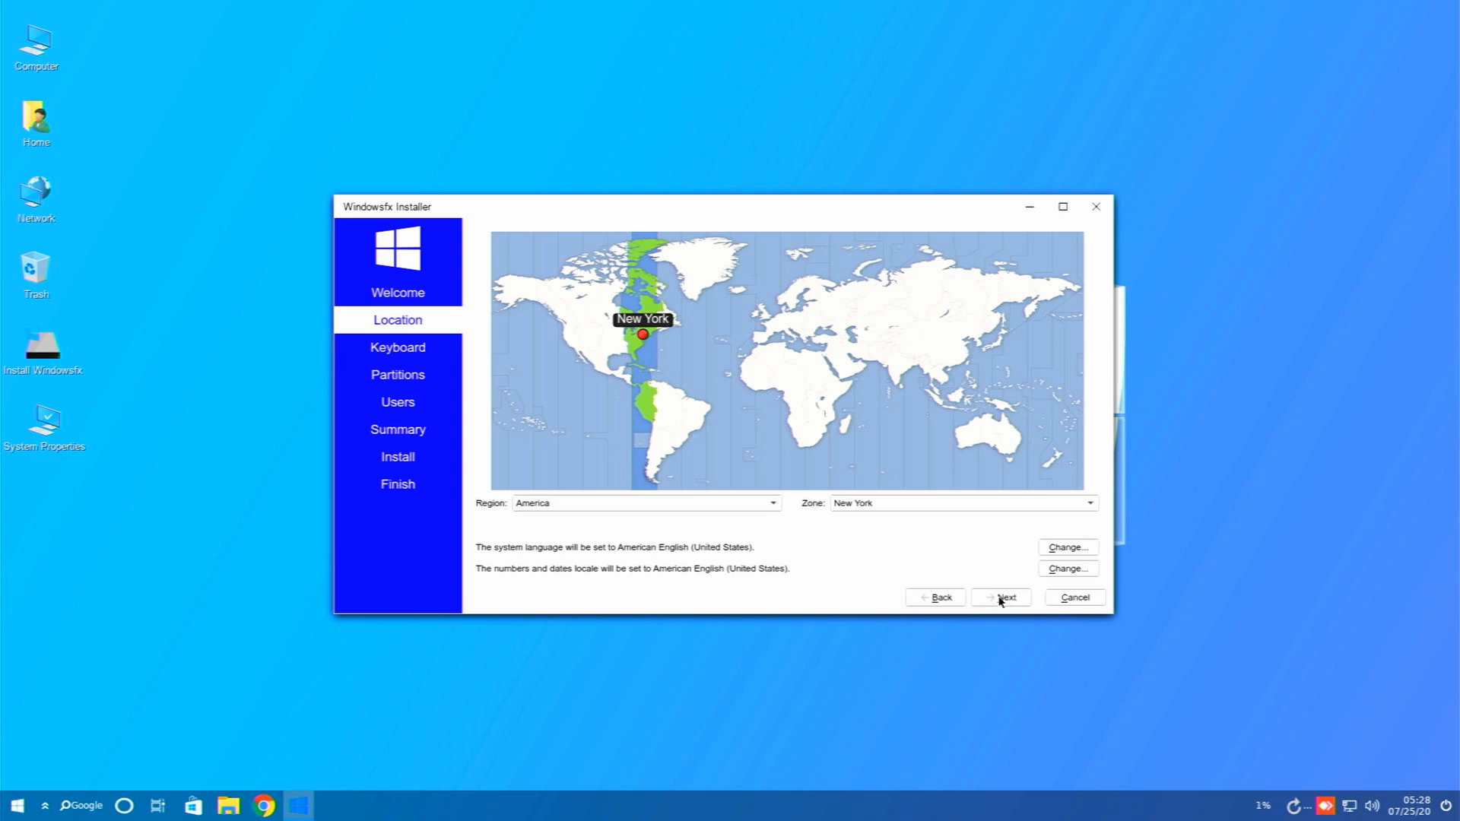
pyautogui.click(1000, 596)
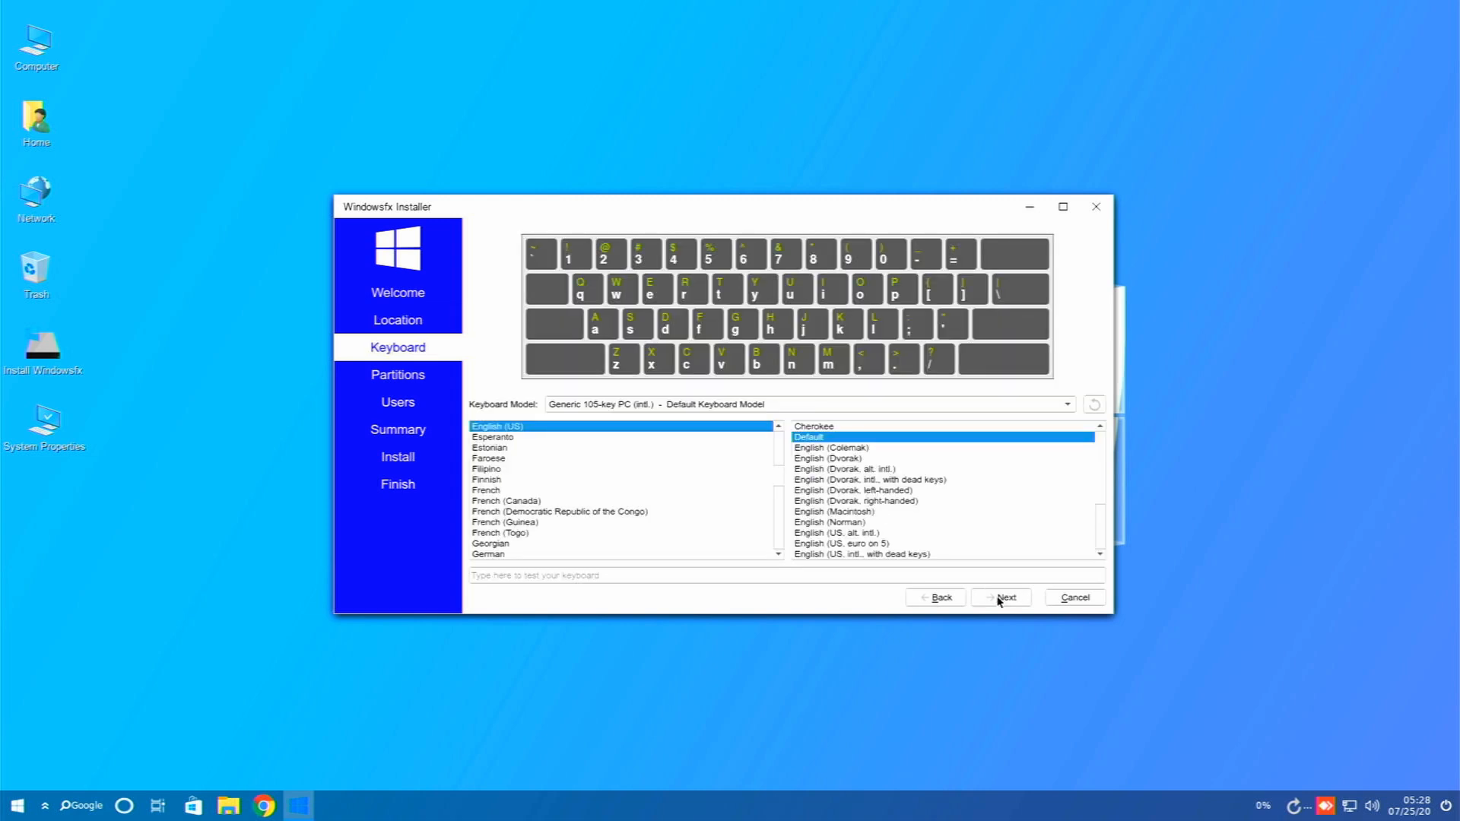
pyautogui.click(1002, 596)
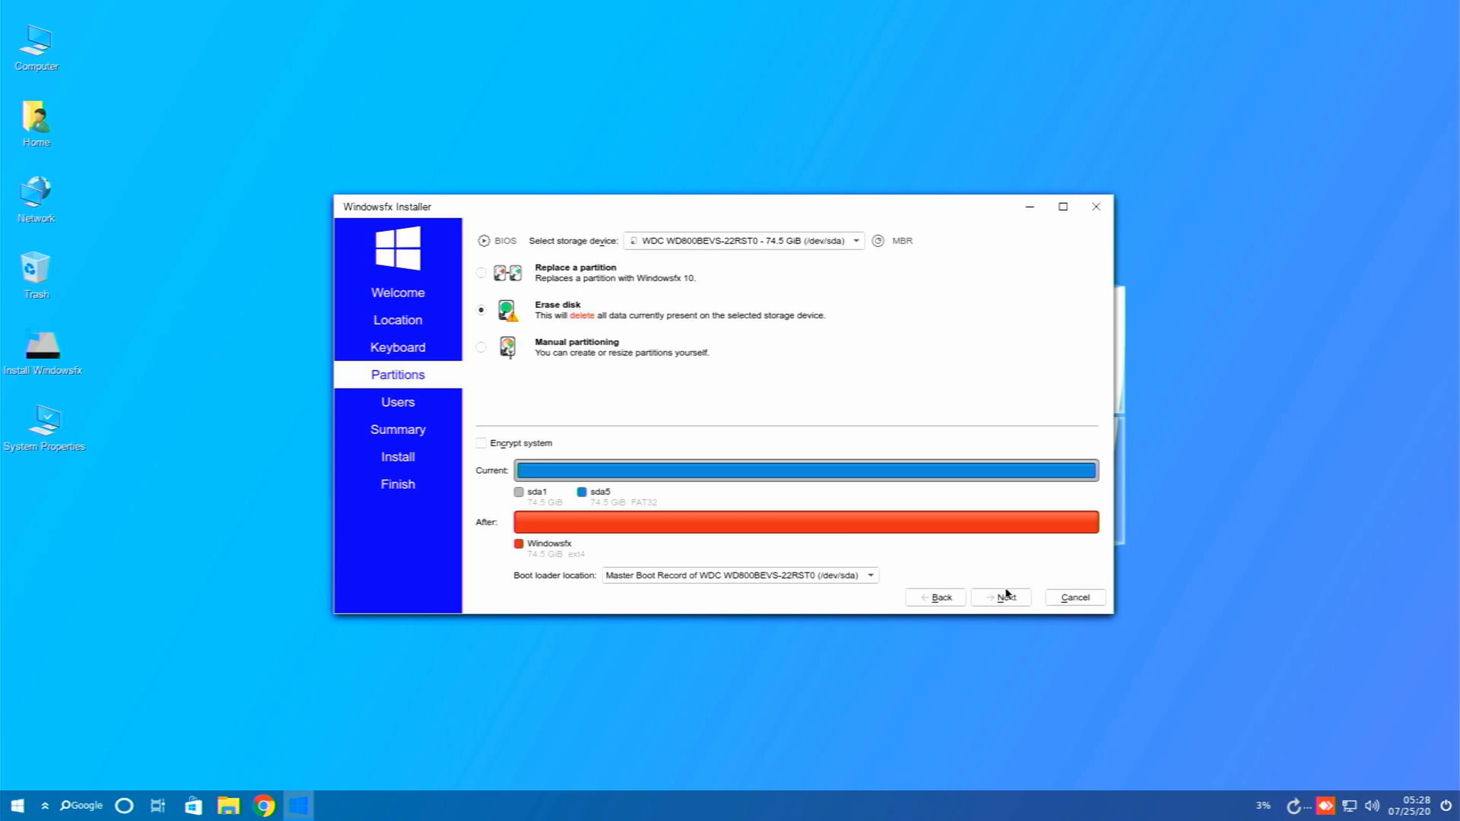
# - Keep Erase disk, fill in the user account with Log in automatically ticked, and continue to Summary
pyautogui.click(1000, 596)
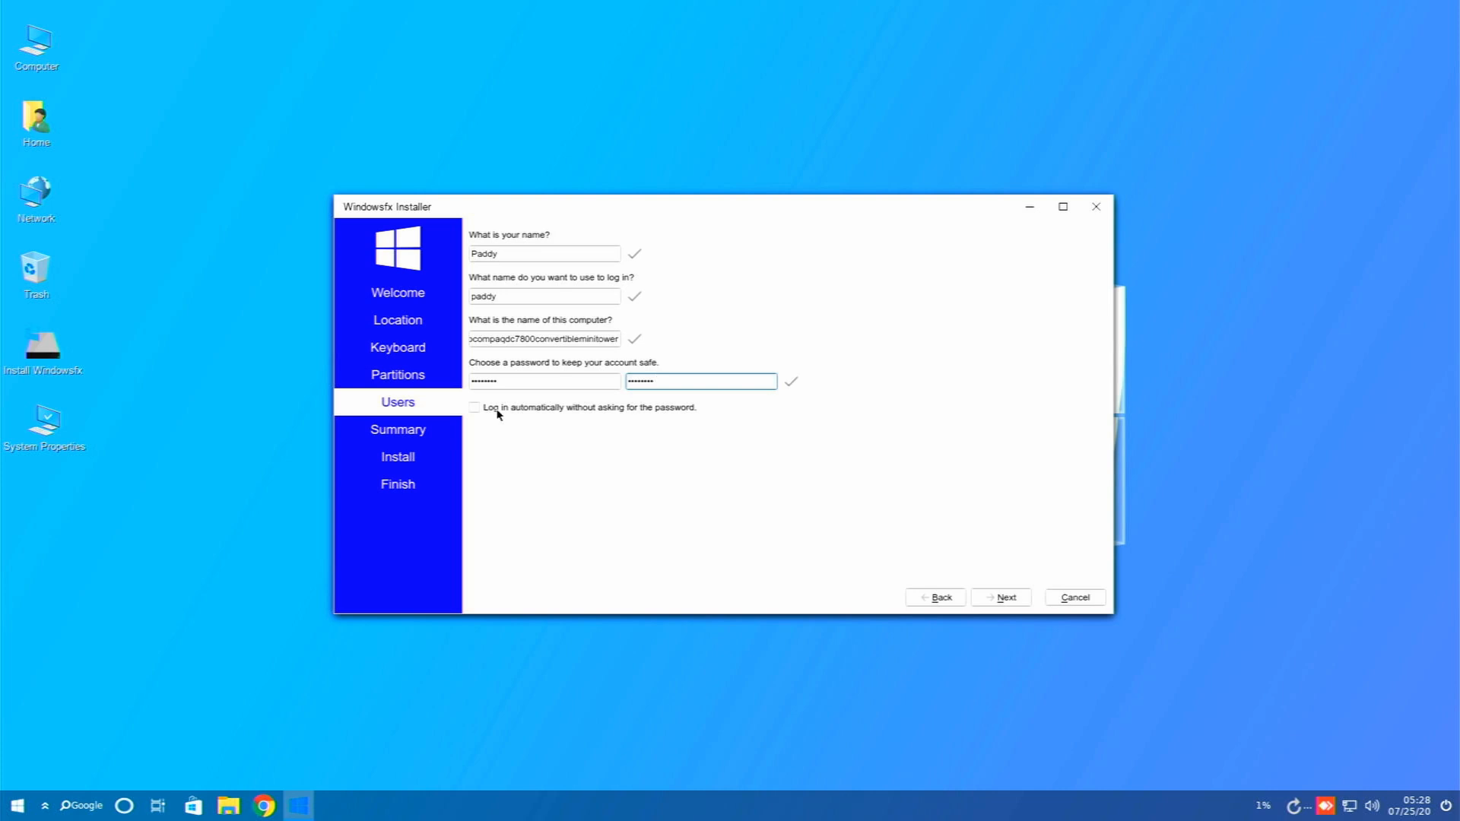
pyautogui.click(474, 407)
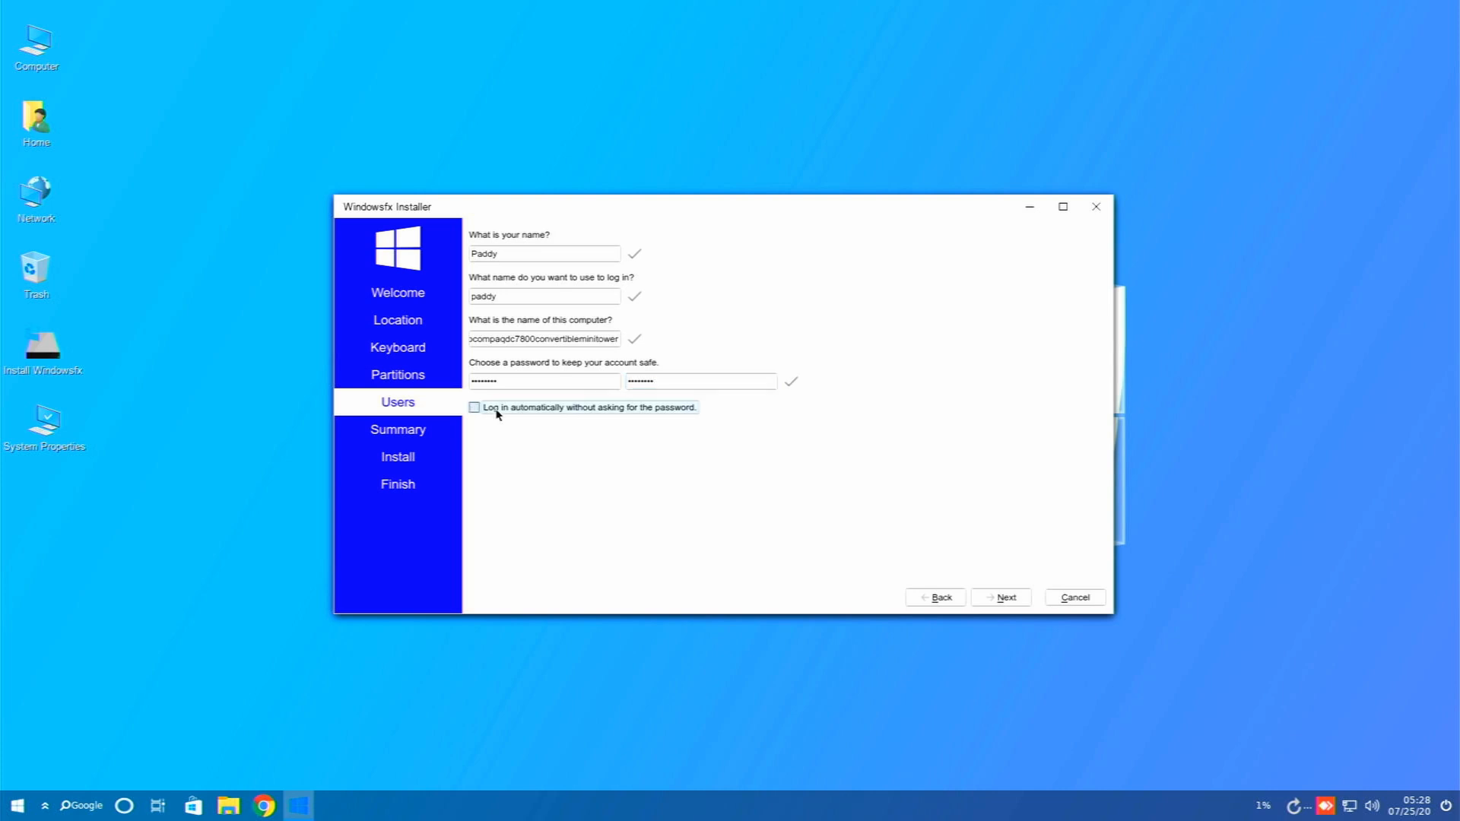
pyautogui.click(475, 408)
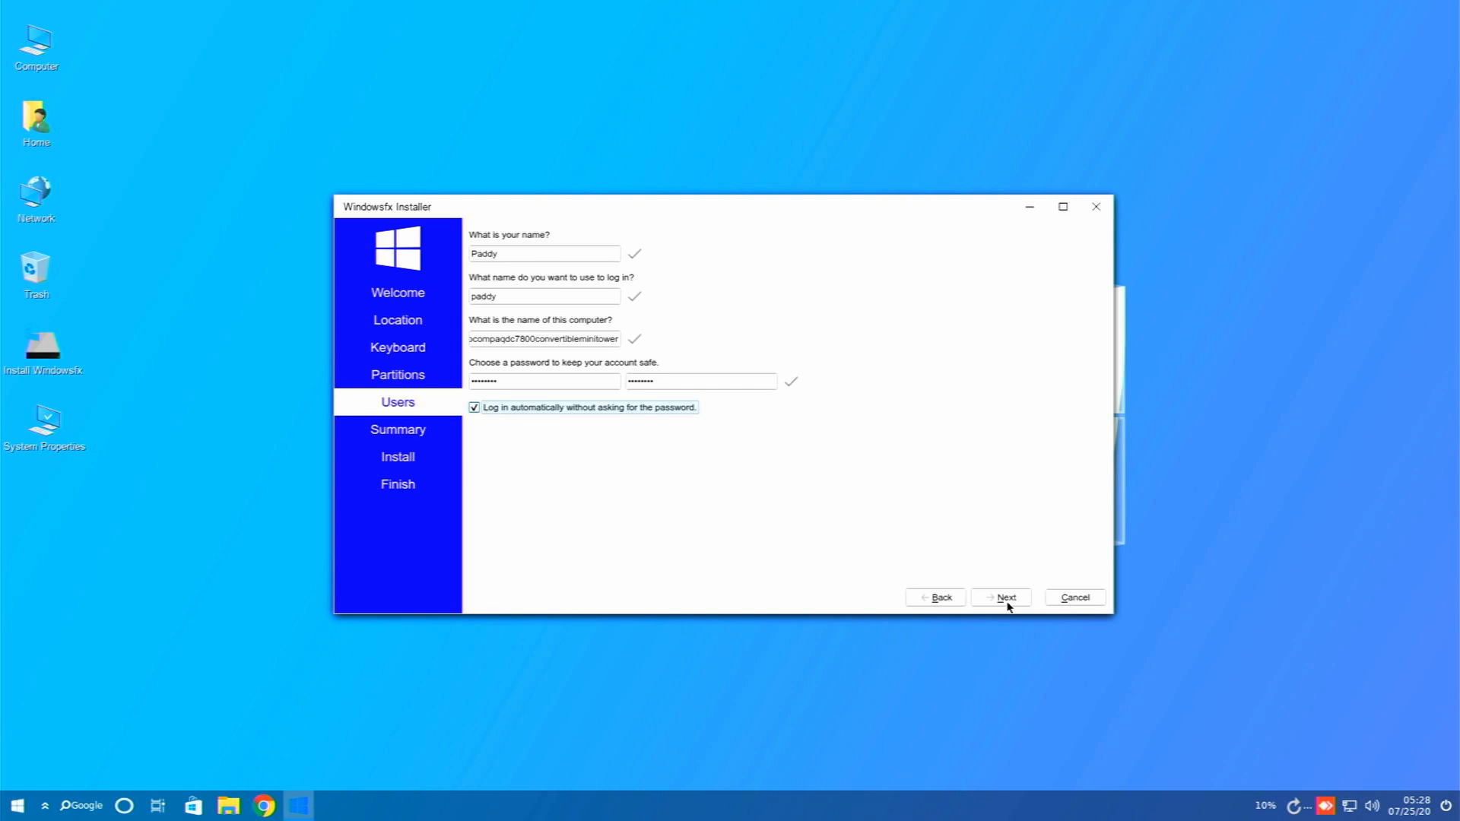
pyautogui.moveTo(657, 450)
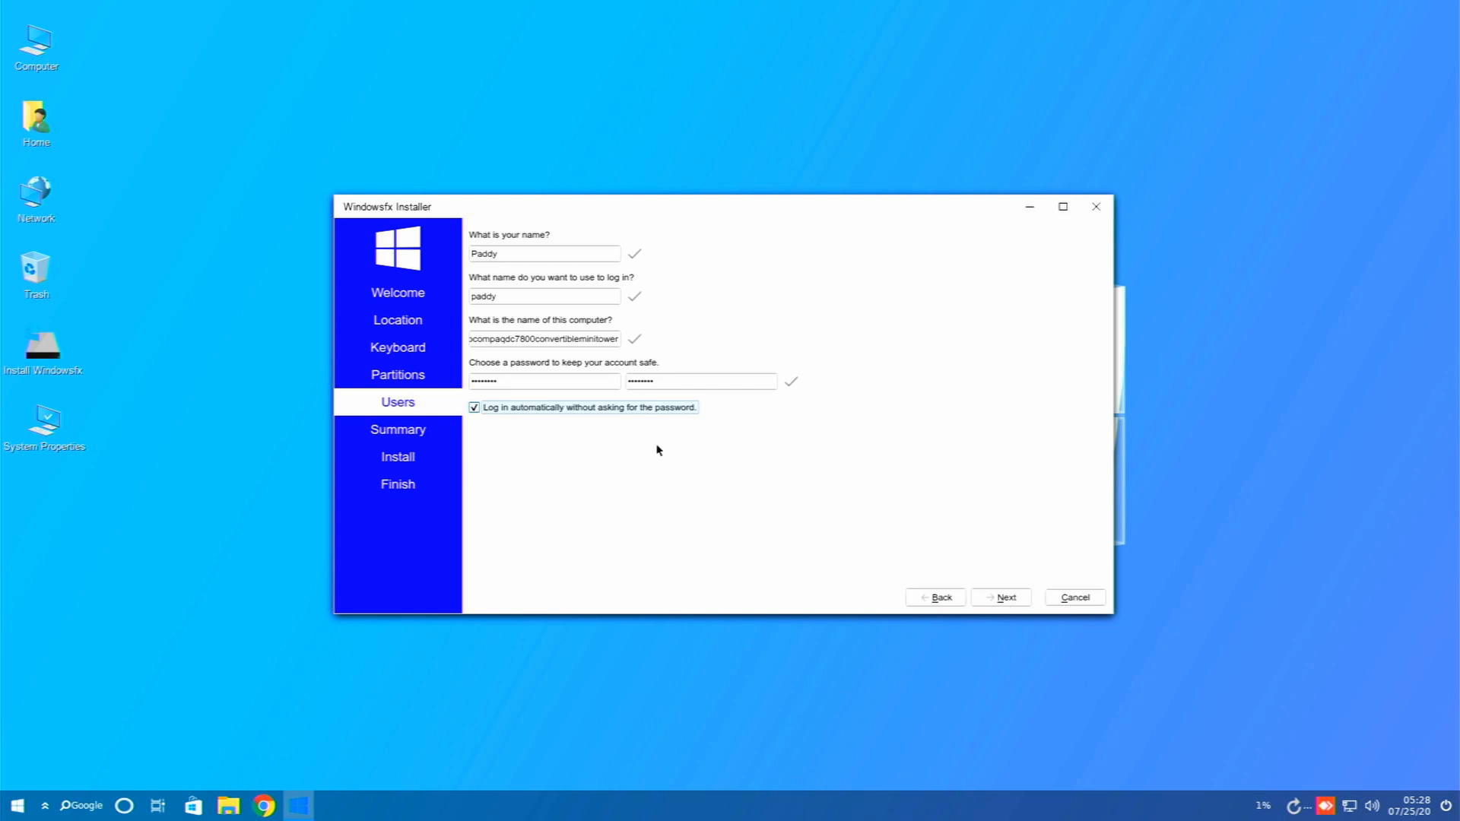
pyautogui.click(1001, 596)
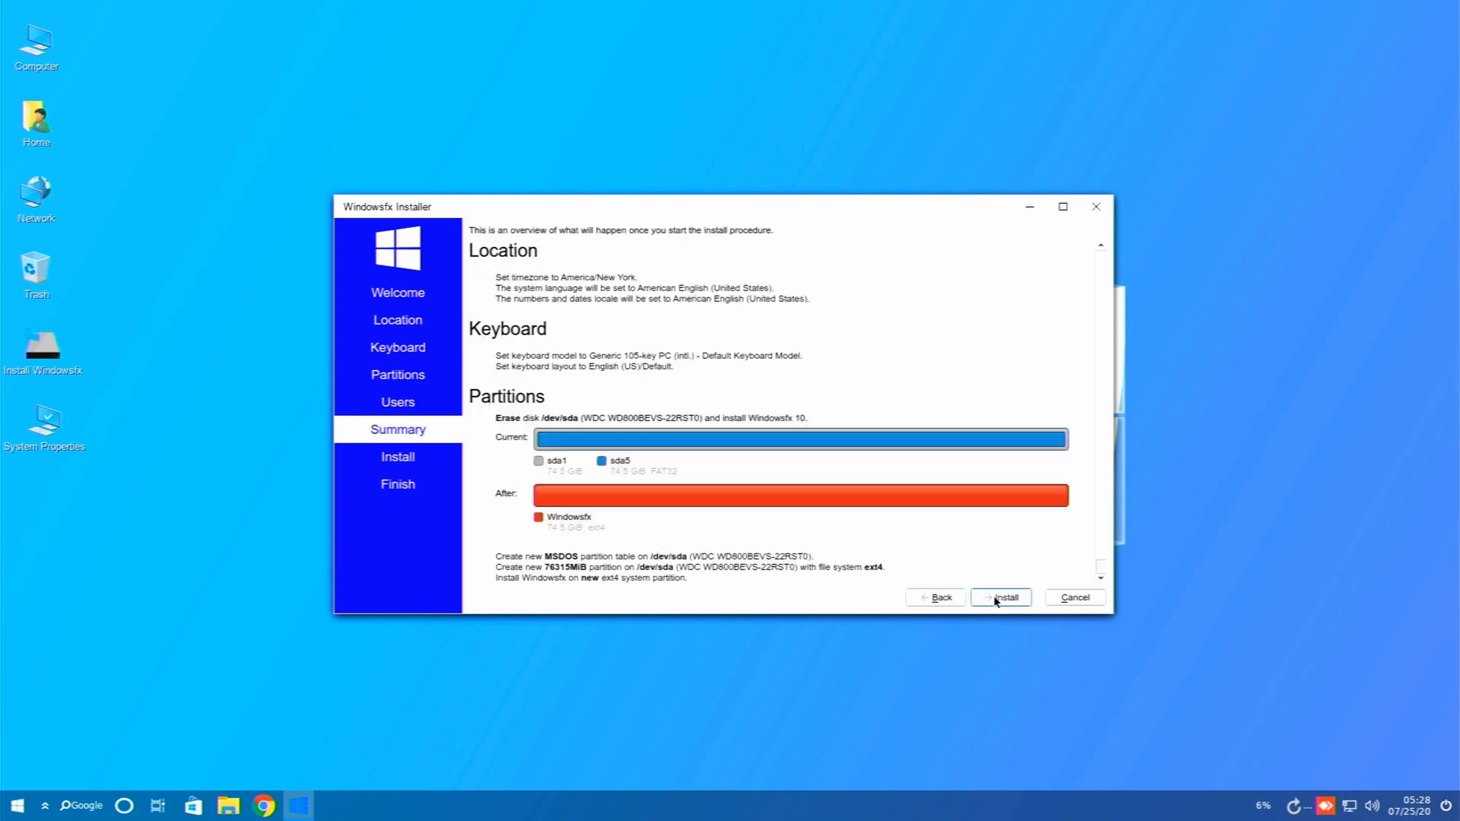
# - Start the installation and confirm the irreversible disk changes with Install now
pyautogui.click(1001, 597)
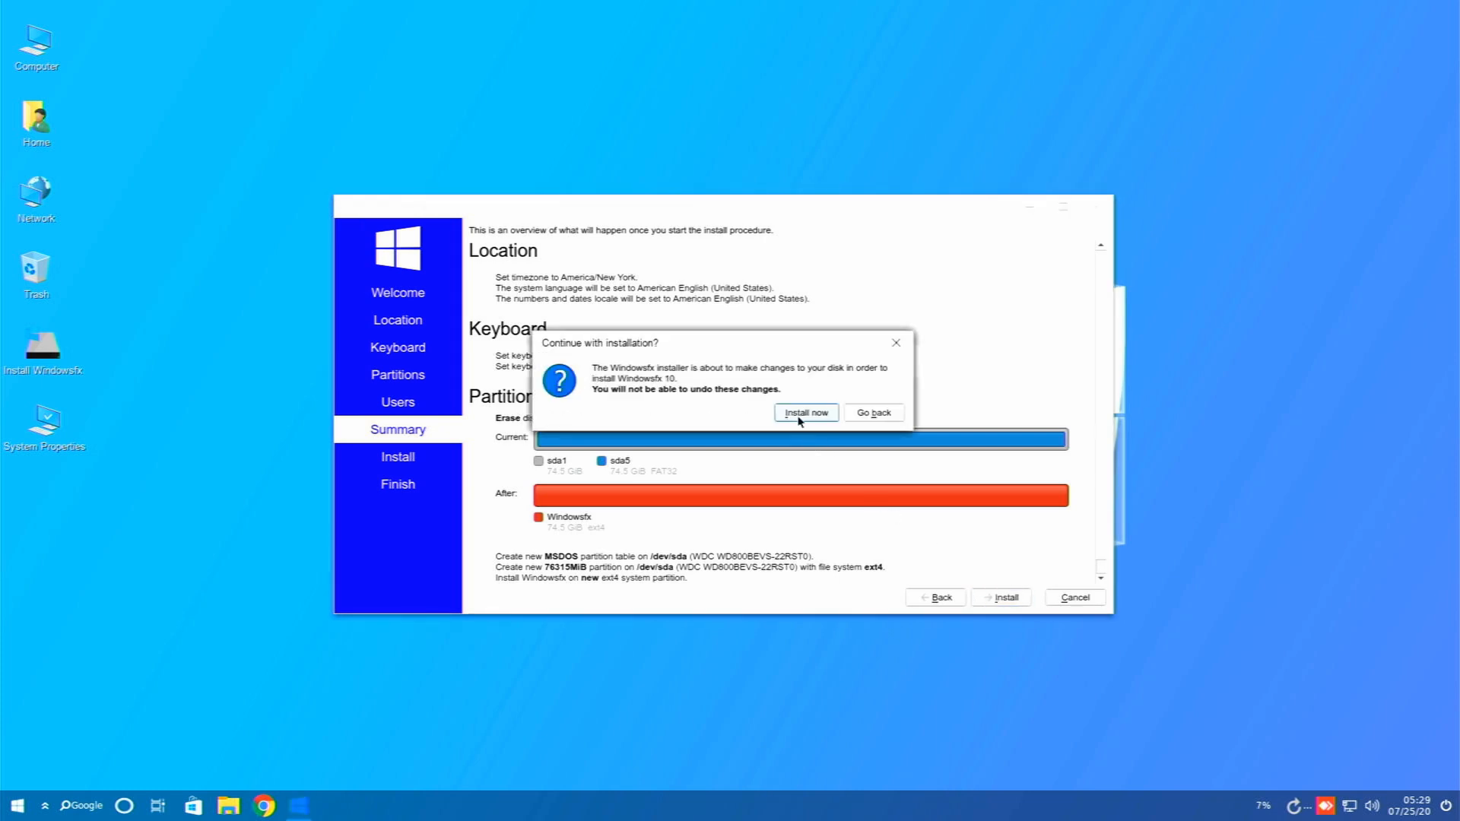
pyautogui.click(804, 412)
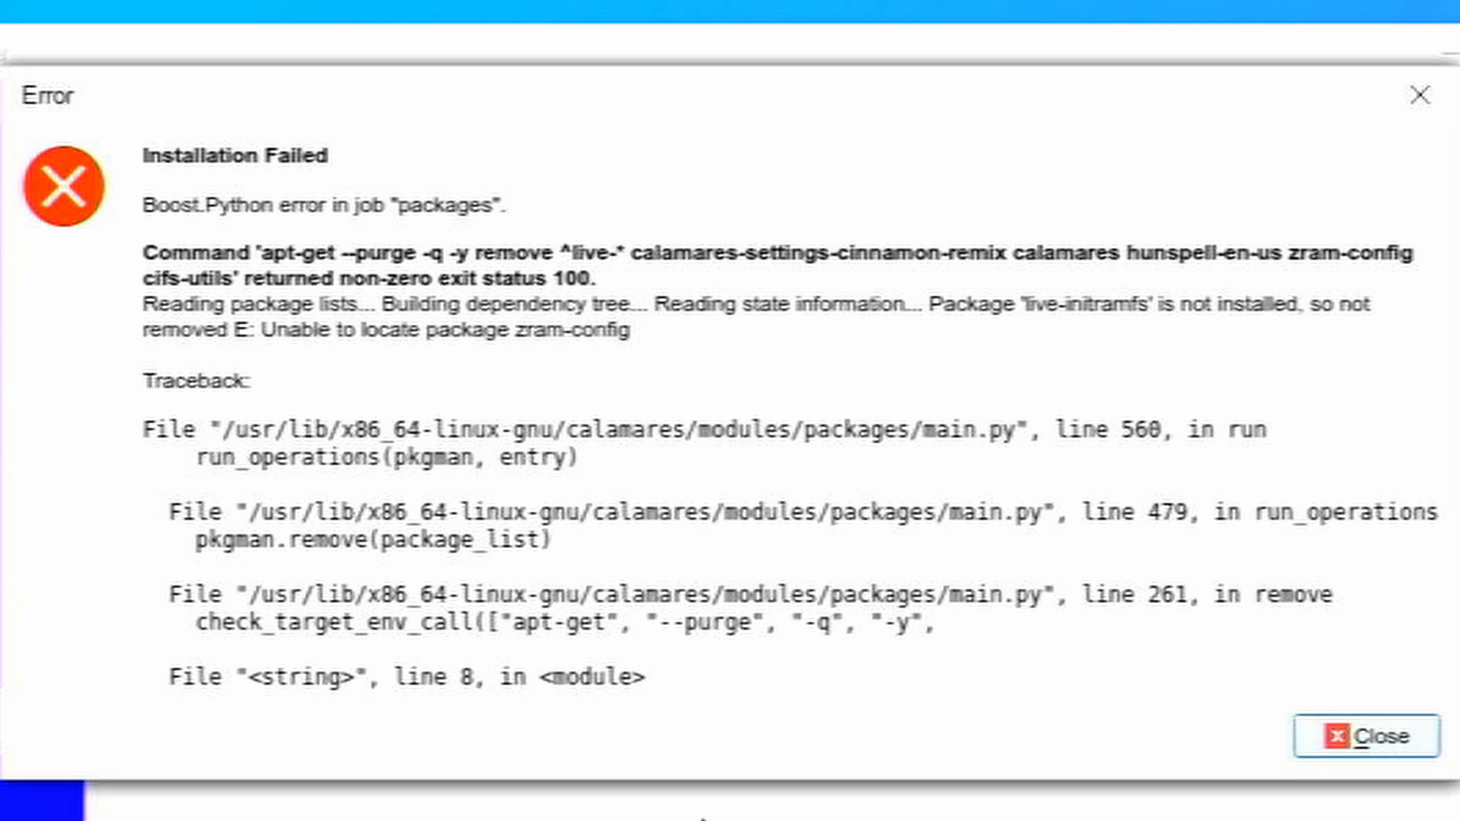
# - Dismiss the Installation Failed error and reboot into the installed Windowsfx
pyautogui.click(1379, 736)
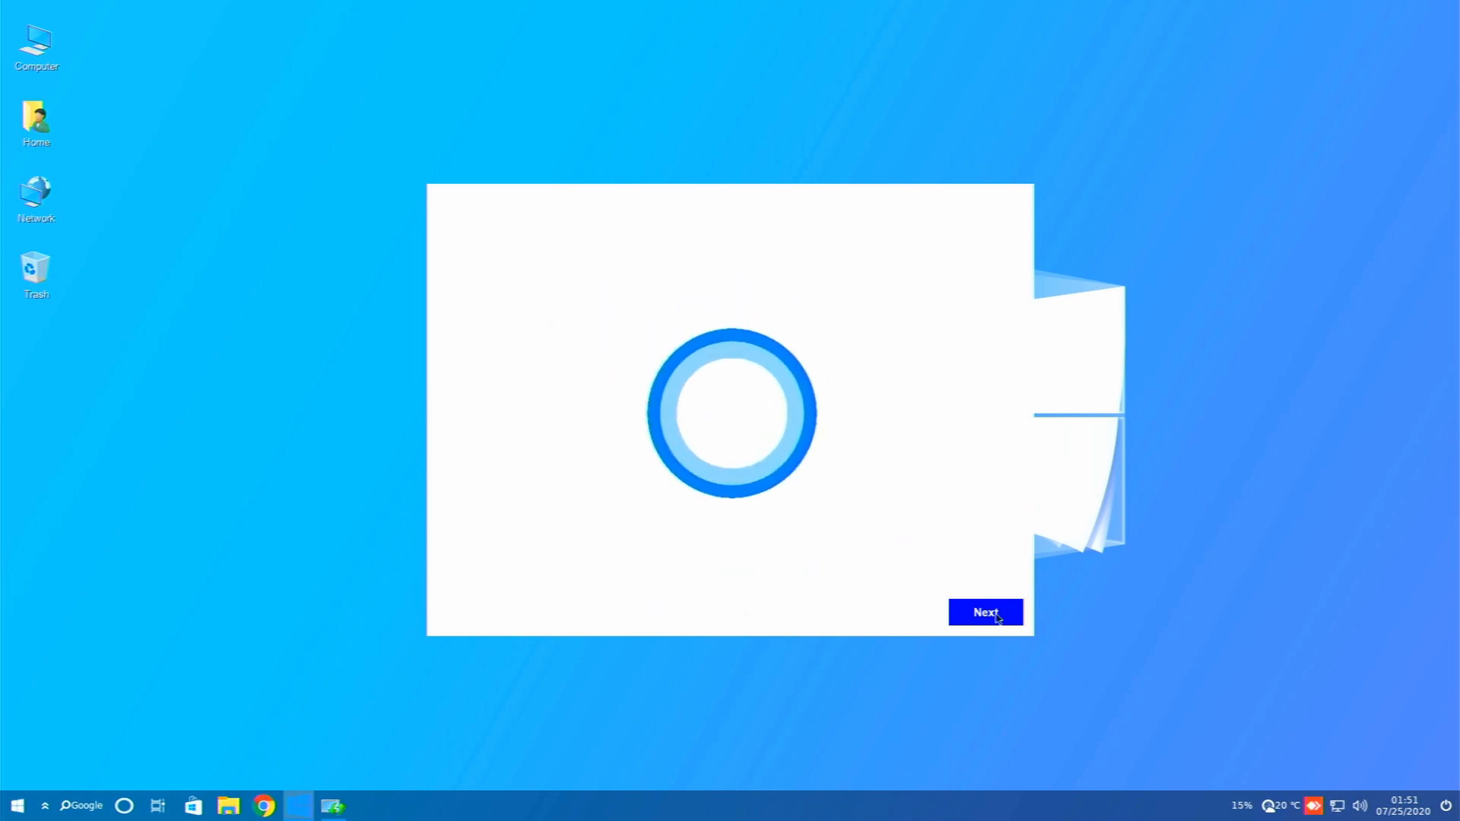
# - Close the Helloa welcome screen and show the Home folder with its user folders in the file manager
pyautogui.click(985, 613)
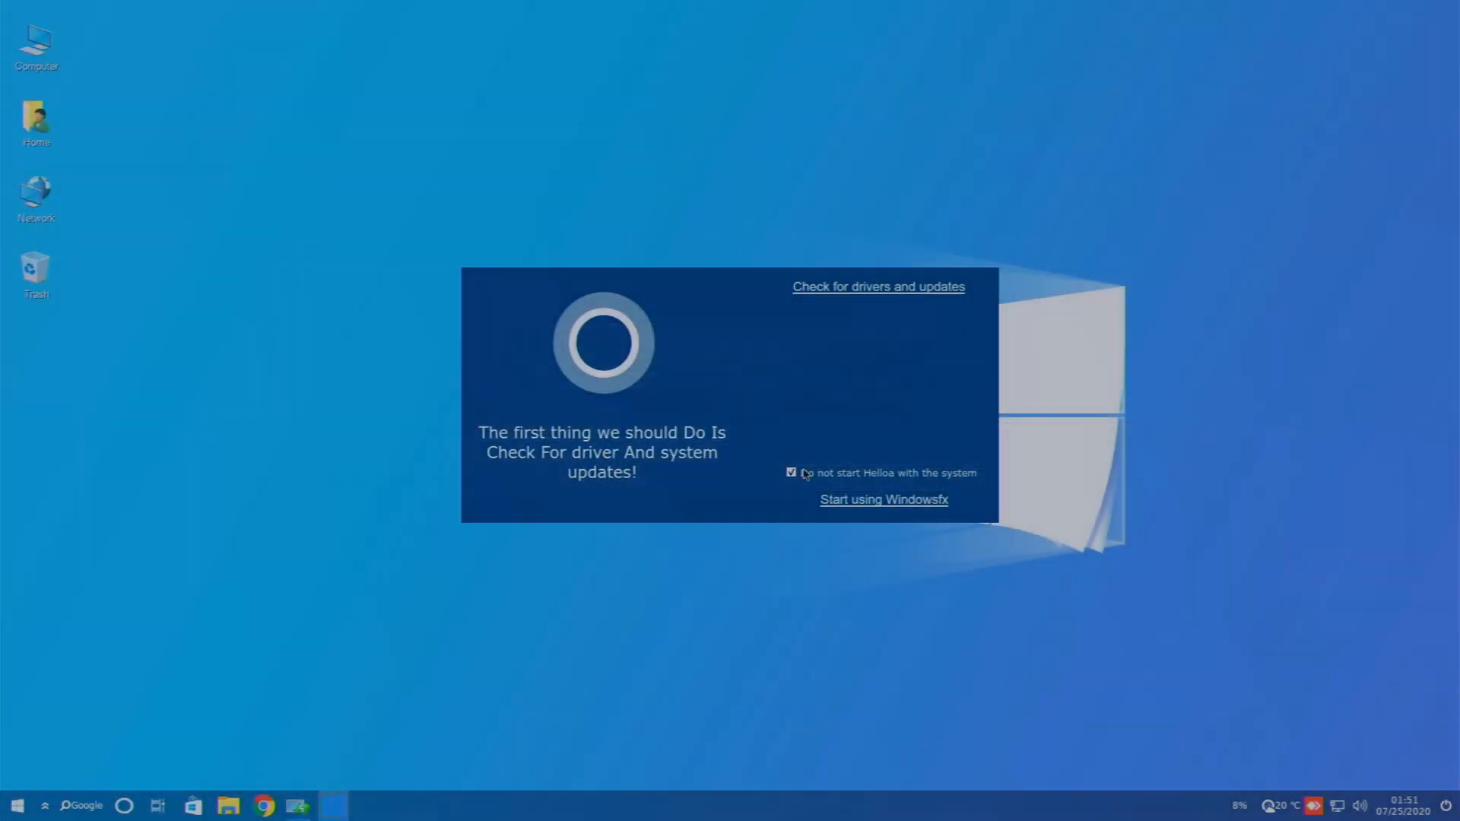
pyautogui.click(882, 499)
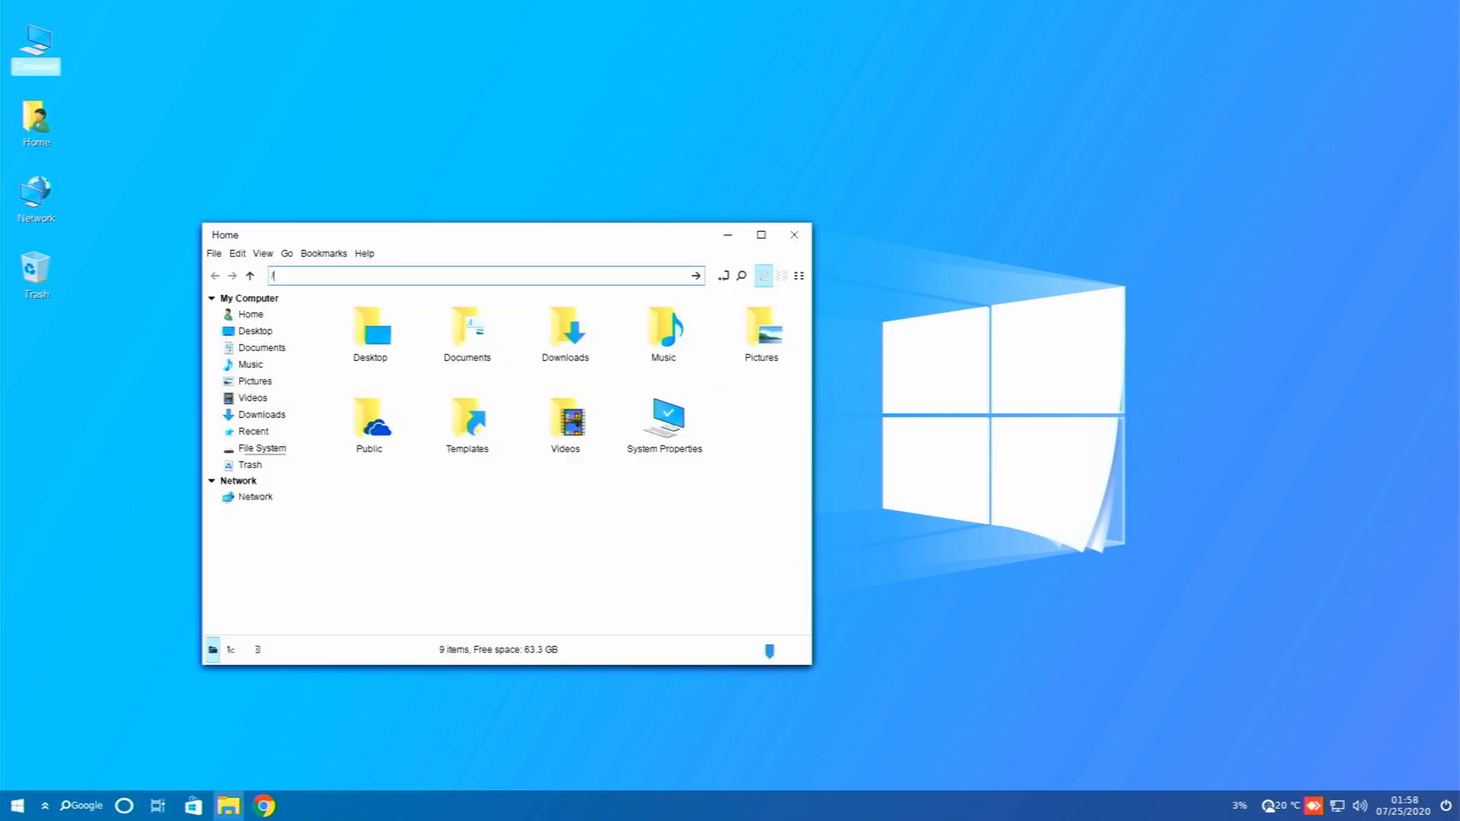
pyautogui.moveTo(404, 503)
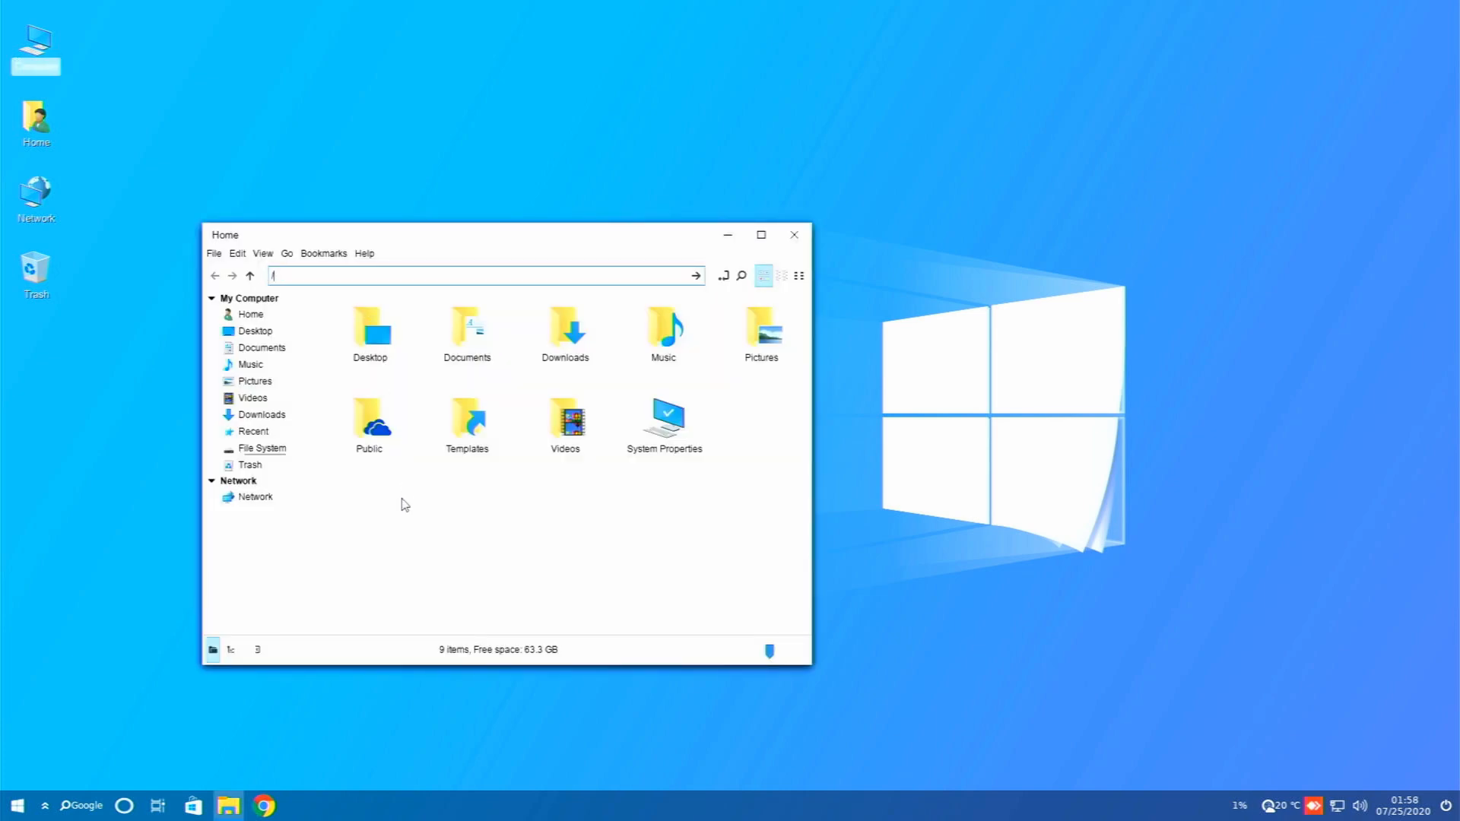
# - Show the root file system (bin, boot, home, root) and briefly view the applications list
pyautogui.click(262, 447)
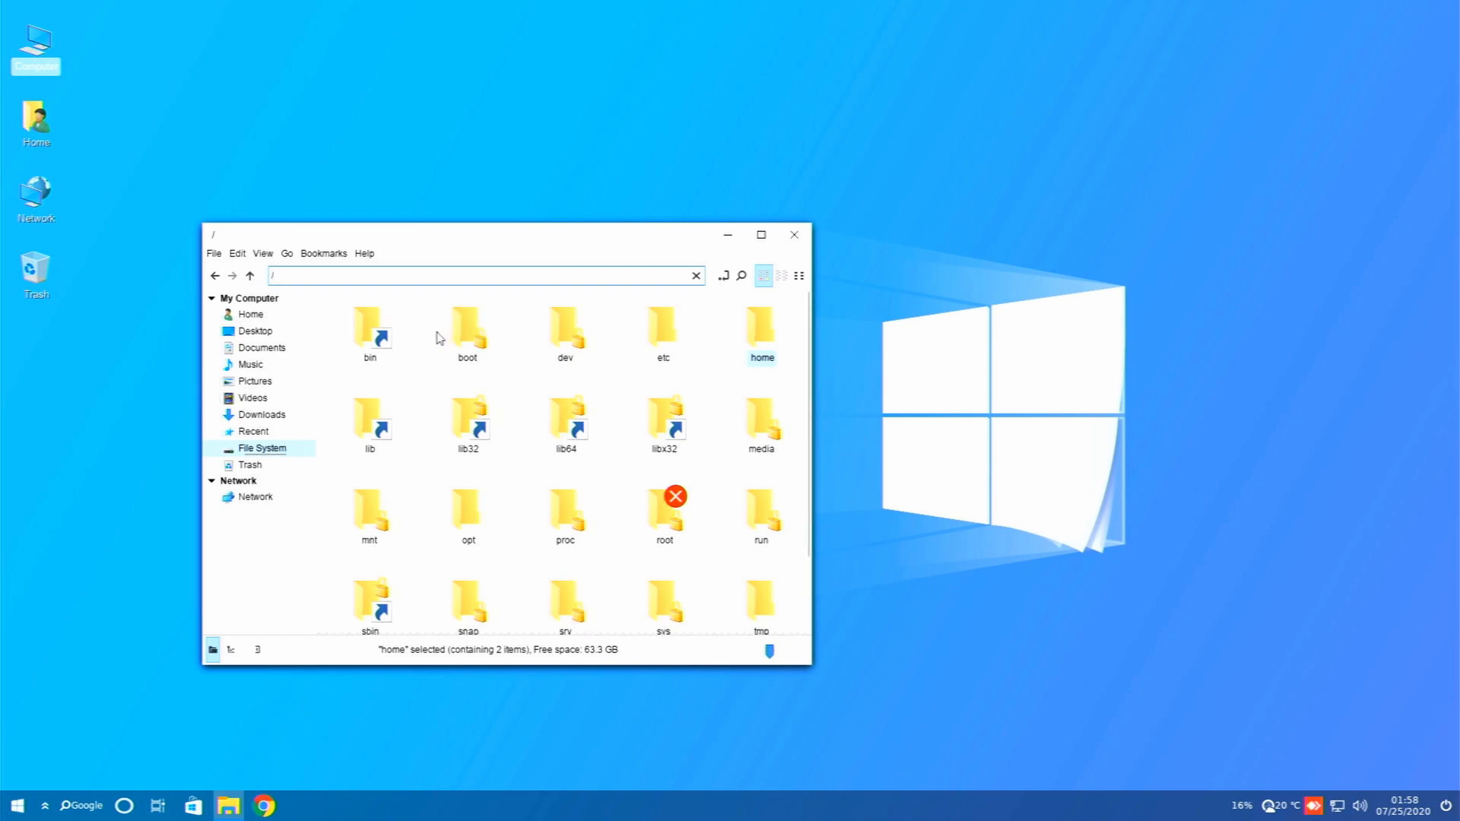
pyautogui.moveTo(491, 422)
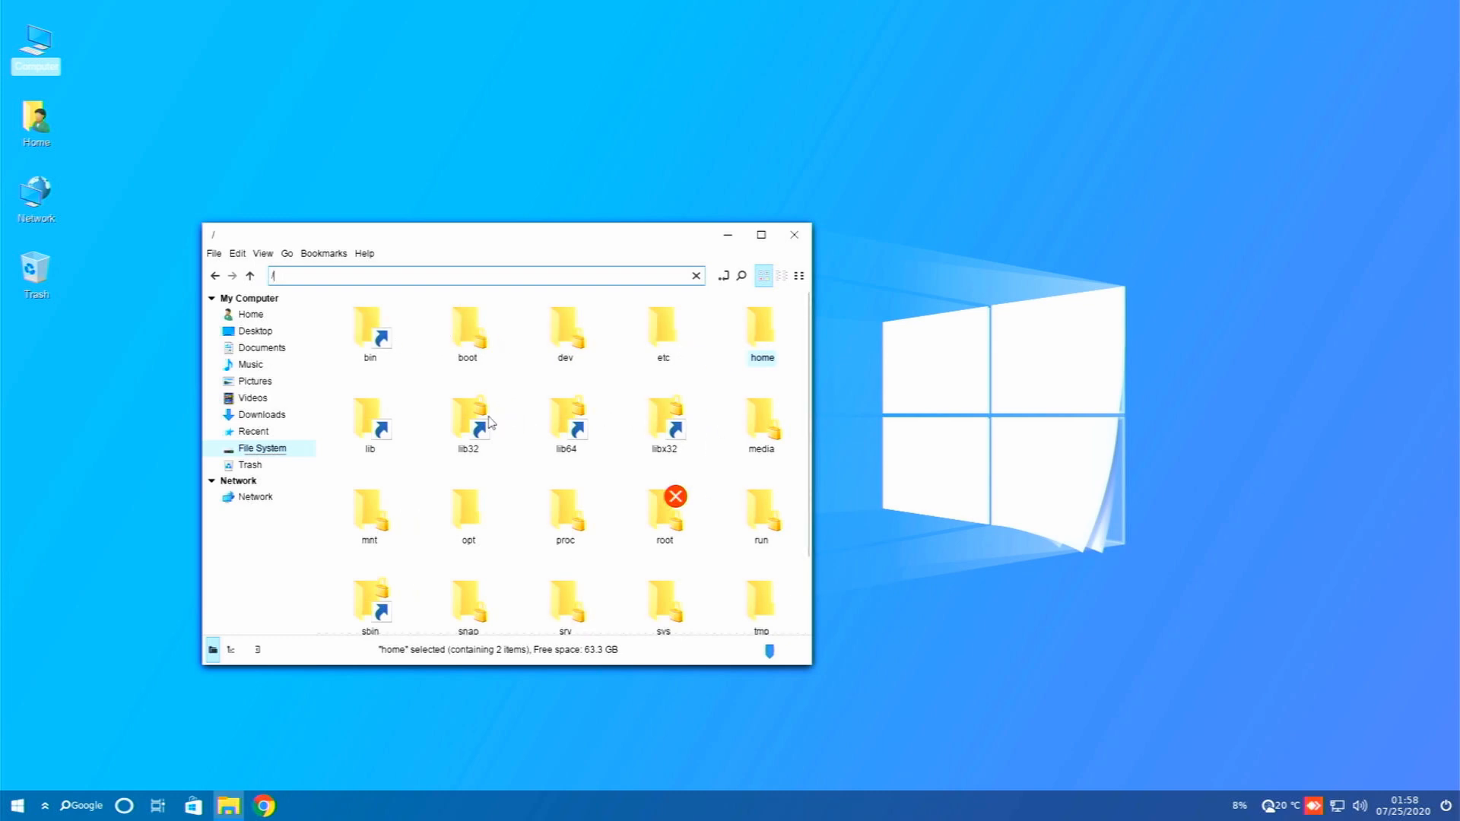
pyautogui.moveTo(417, 547)
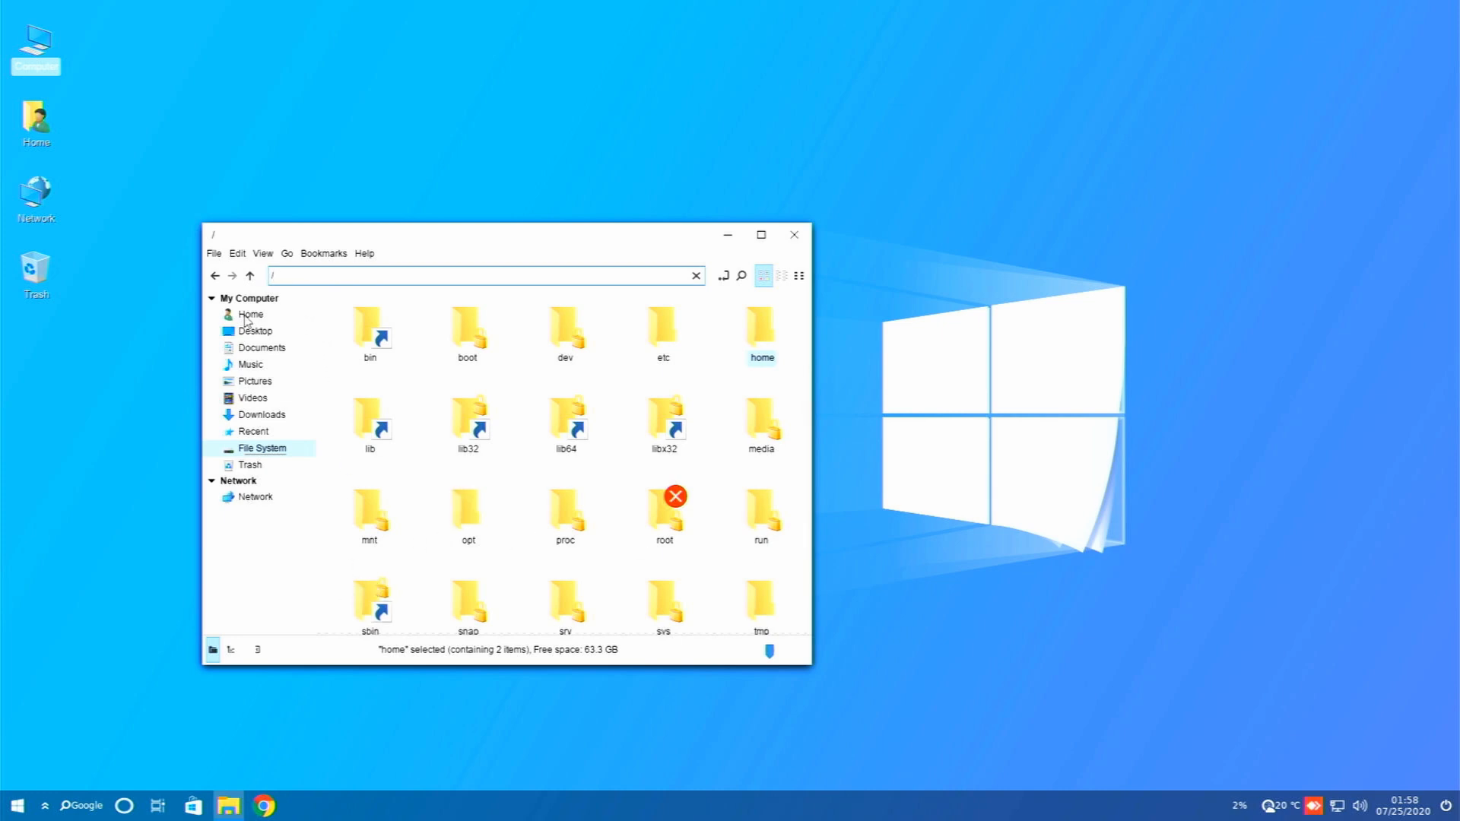
pyautogui.click(16, 806)
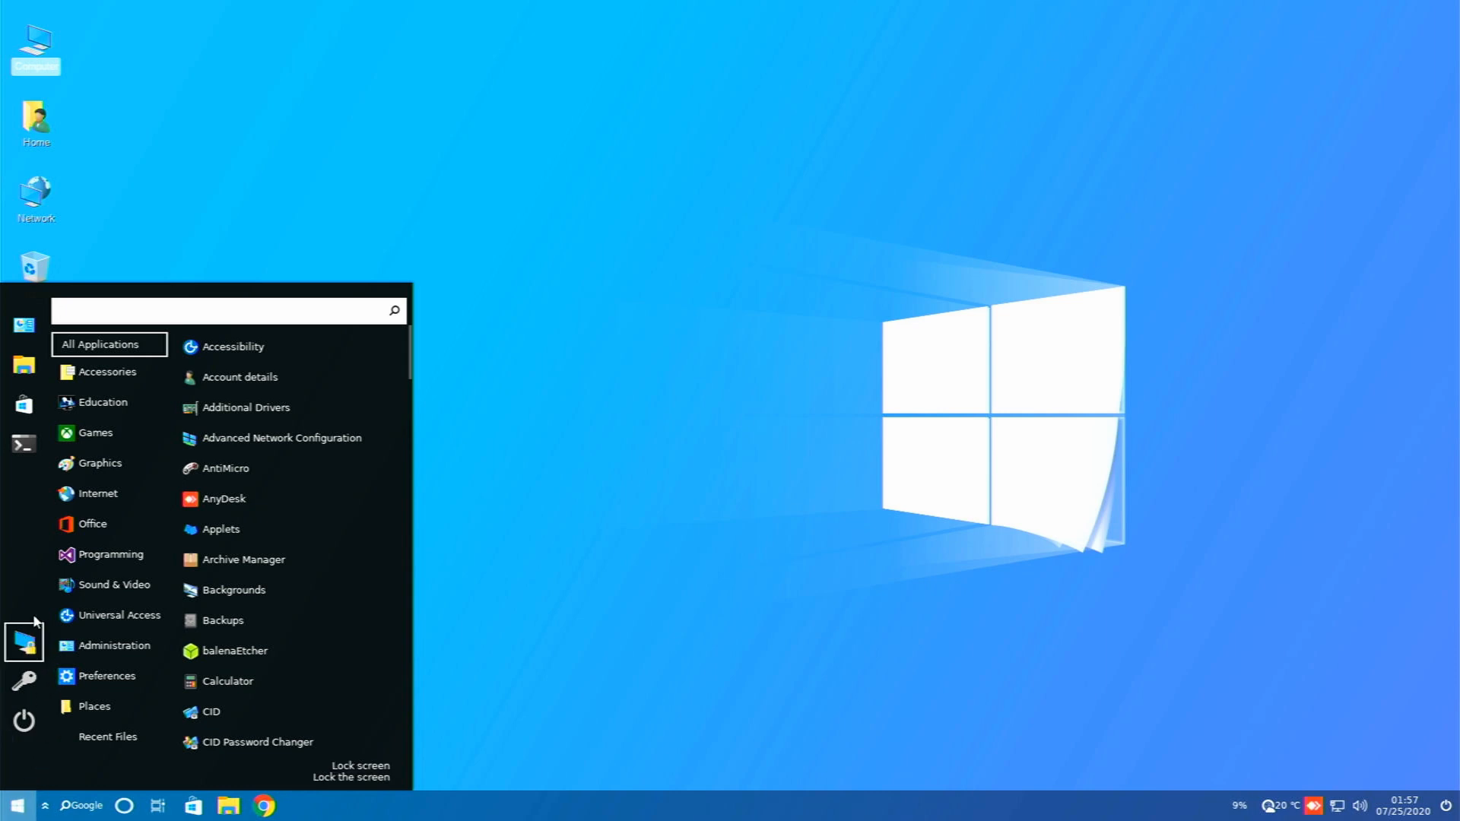
pyautogui.click(101, 462)
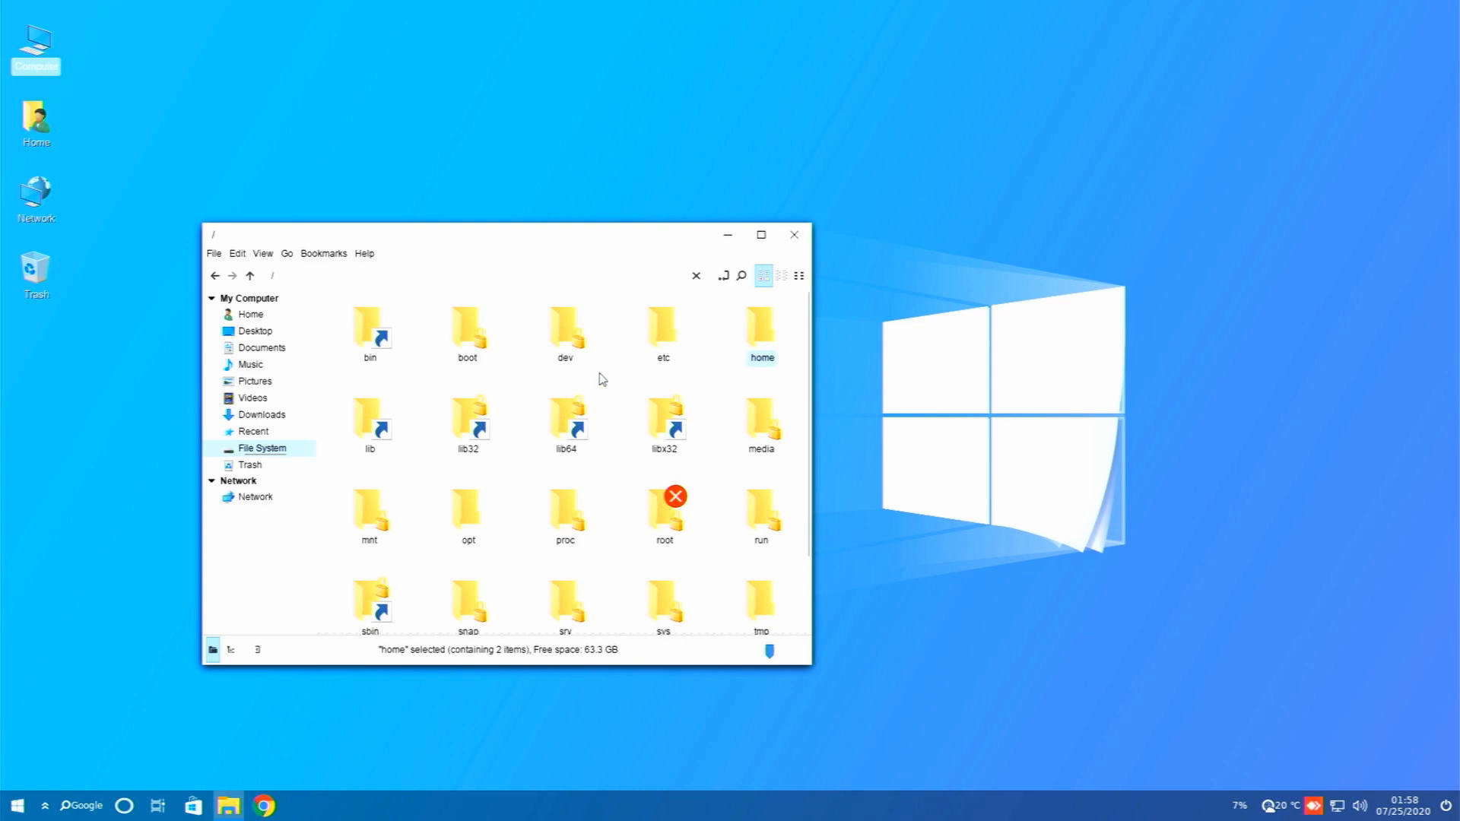
pyautogui.moveTo(770, 429)
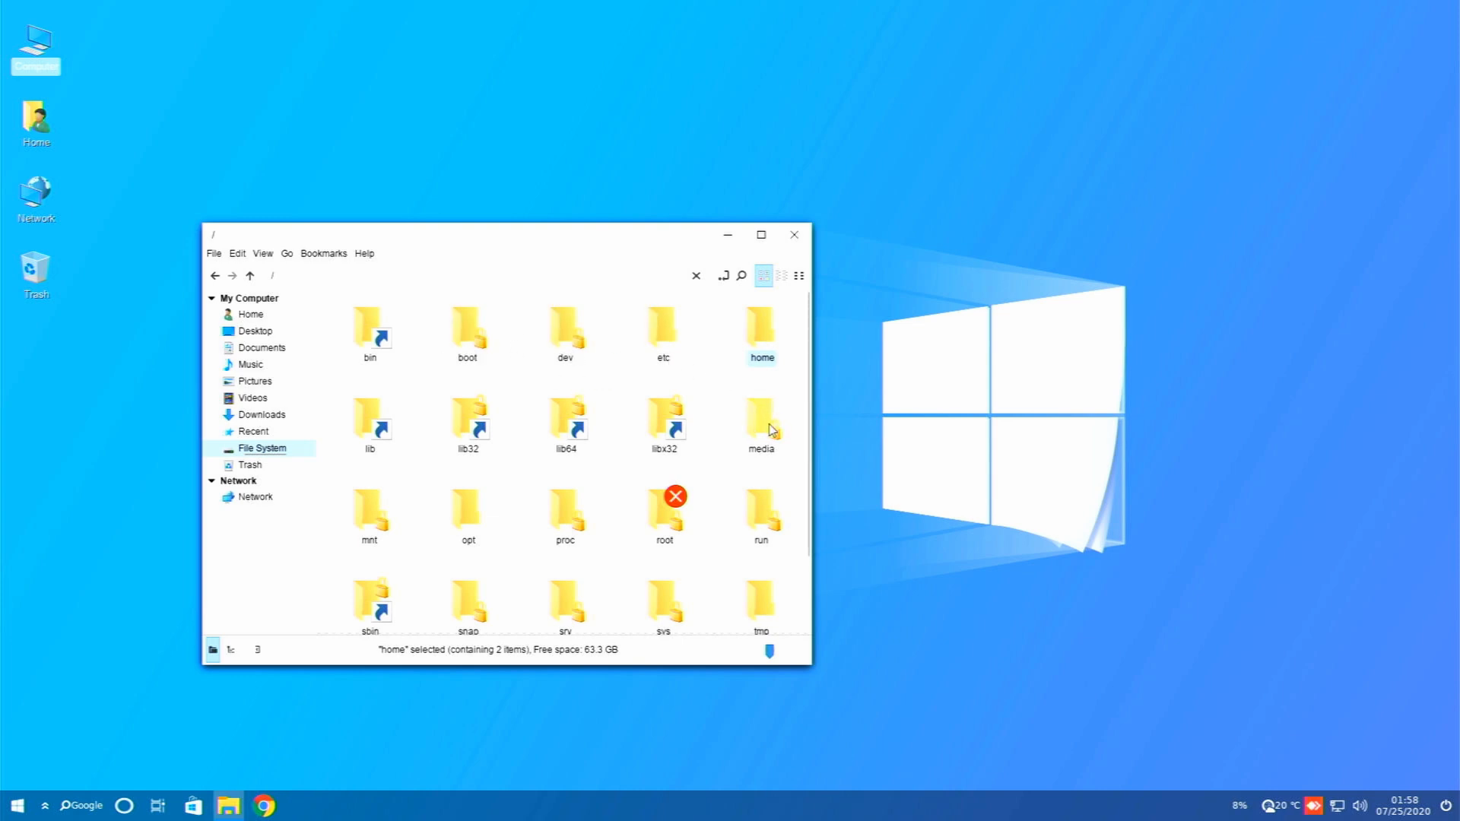
pyautogui.moveTo(239, 333)
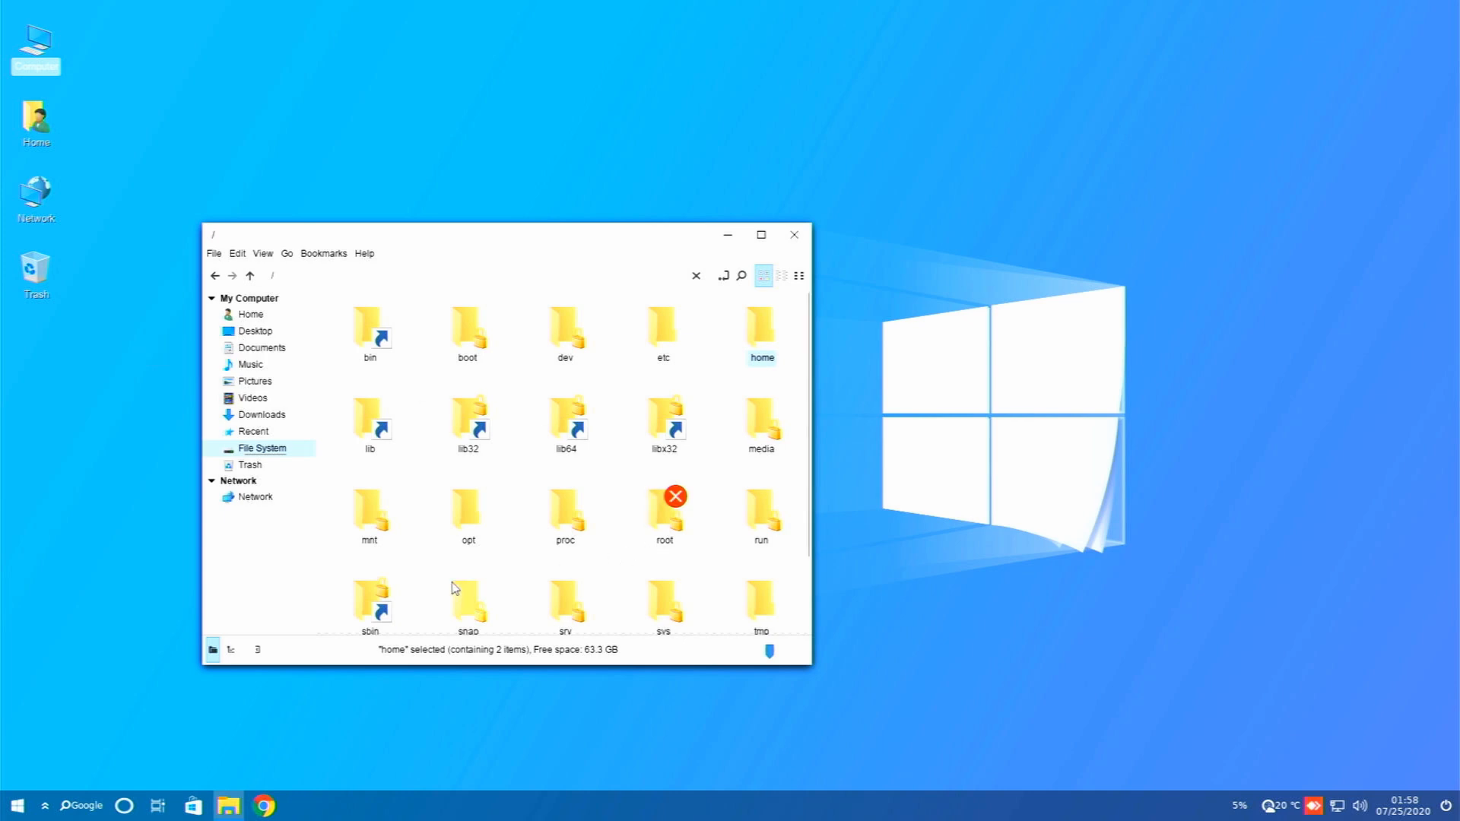
pyautogui.moveTo(641, 466)
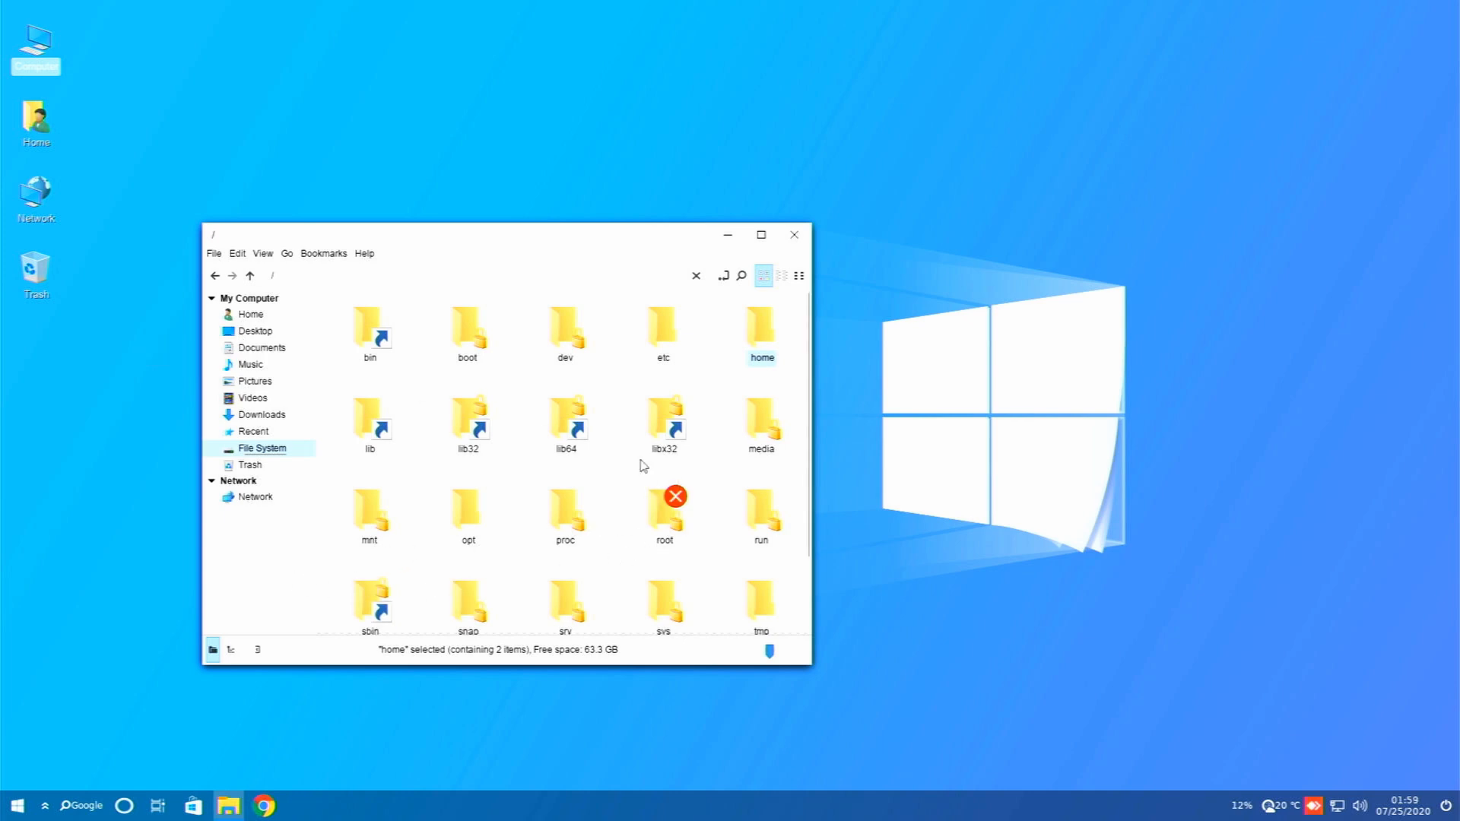
pyautogui.moveTo(236, 345)
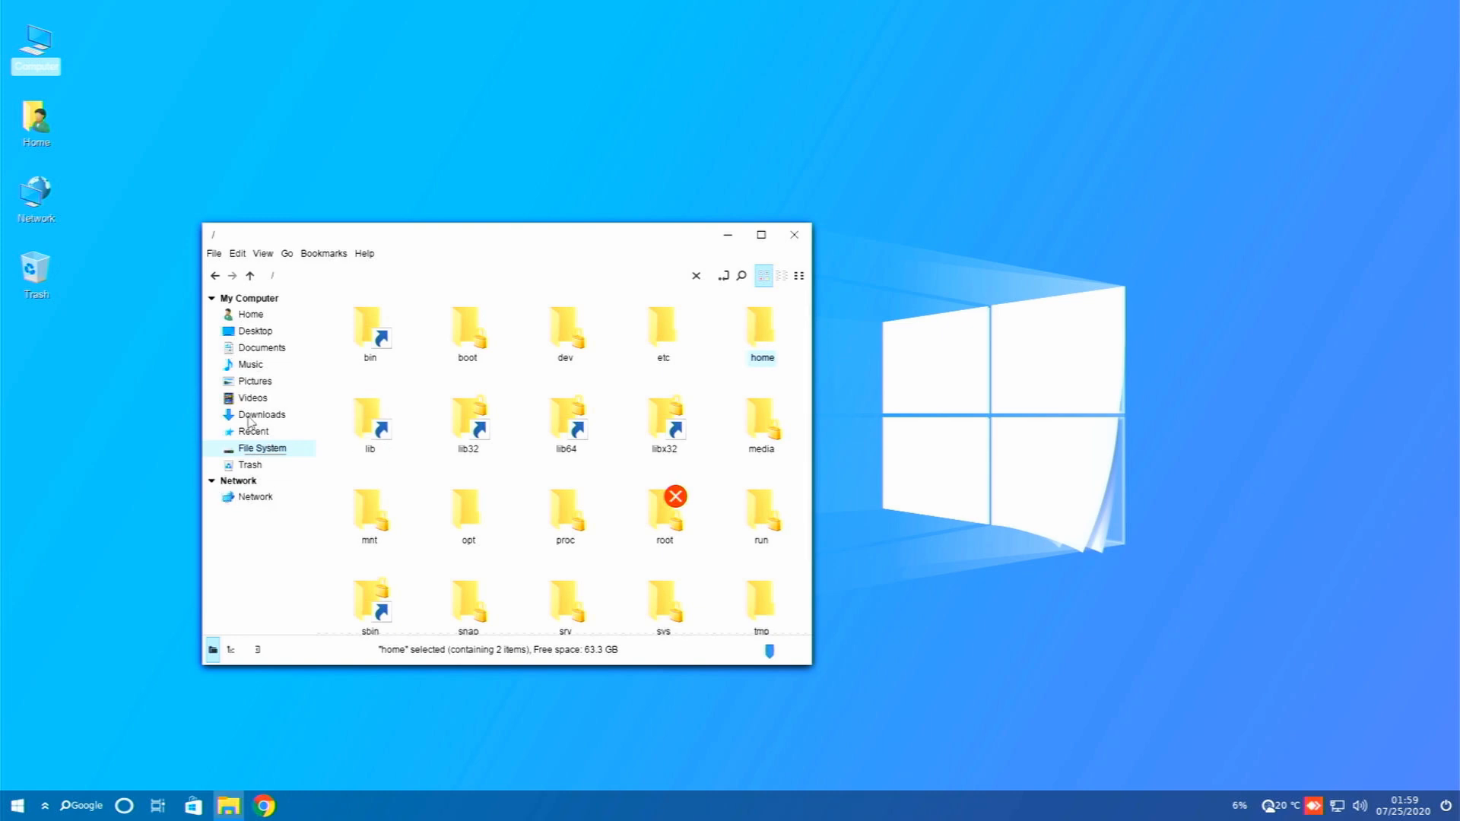
pyautogui.moveTo(250, 333)
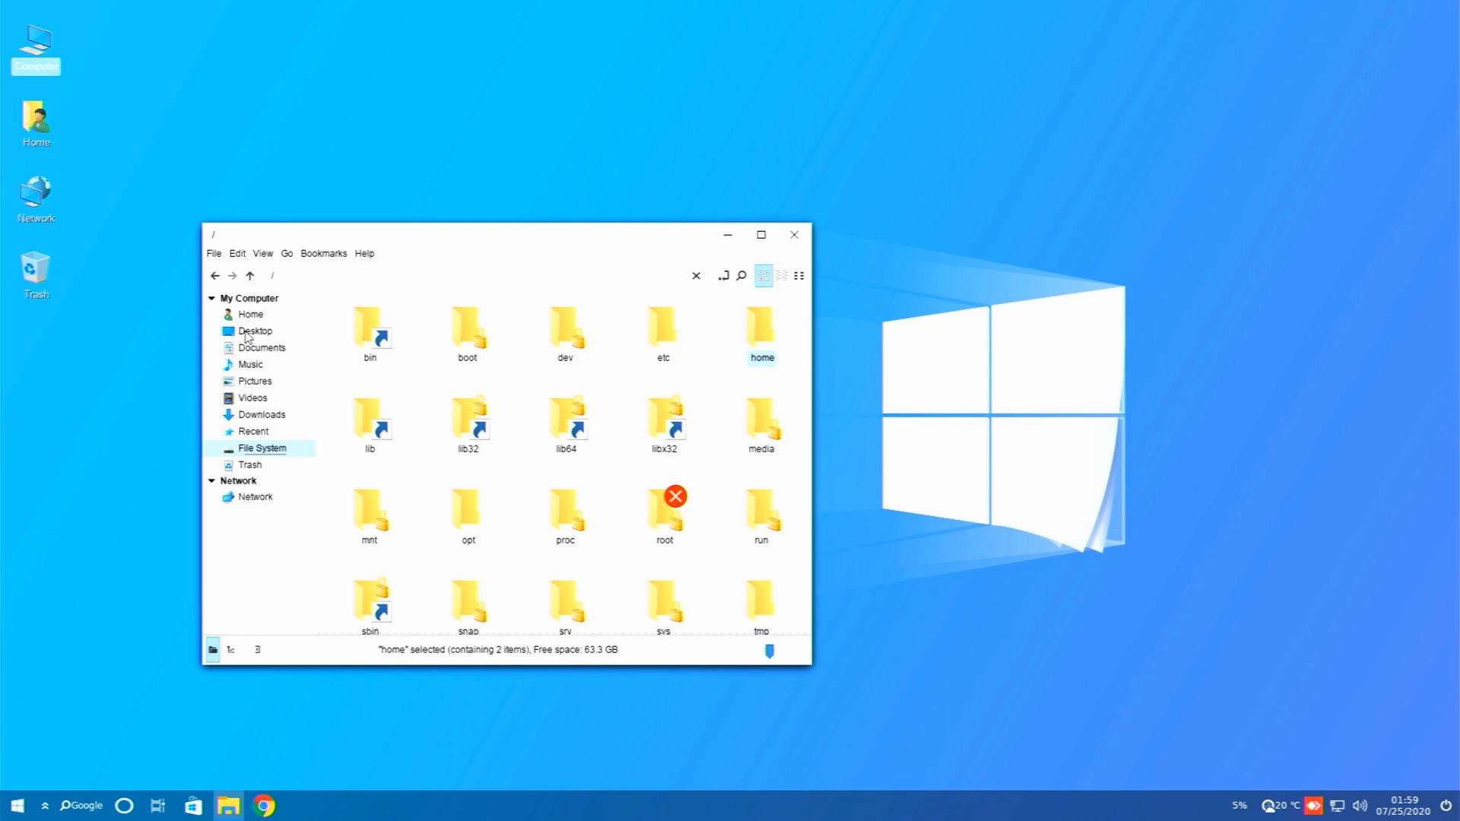
# - View the Desktop folder, then the empty Pictures folder in the home directory
pyautogui.click(255, 331)
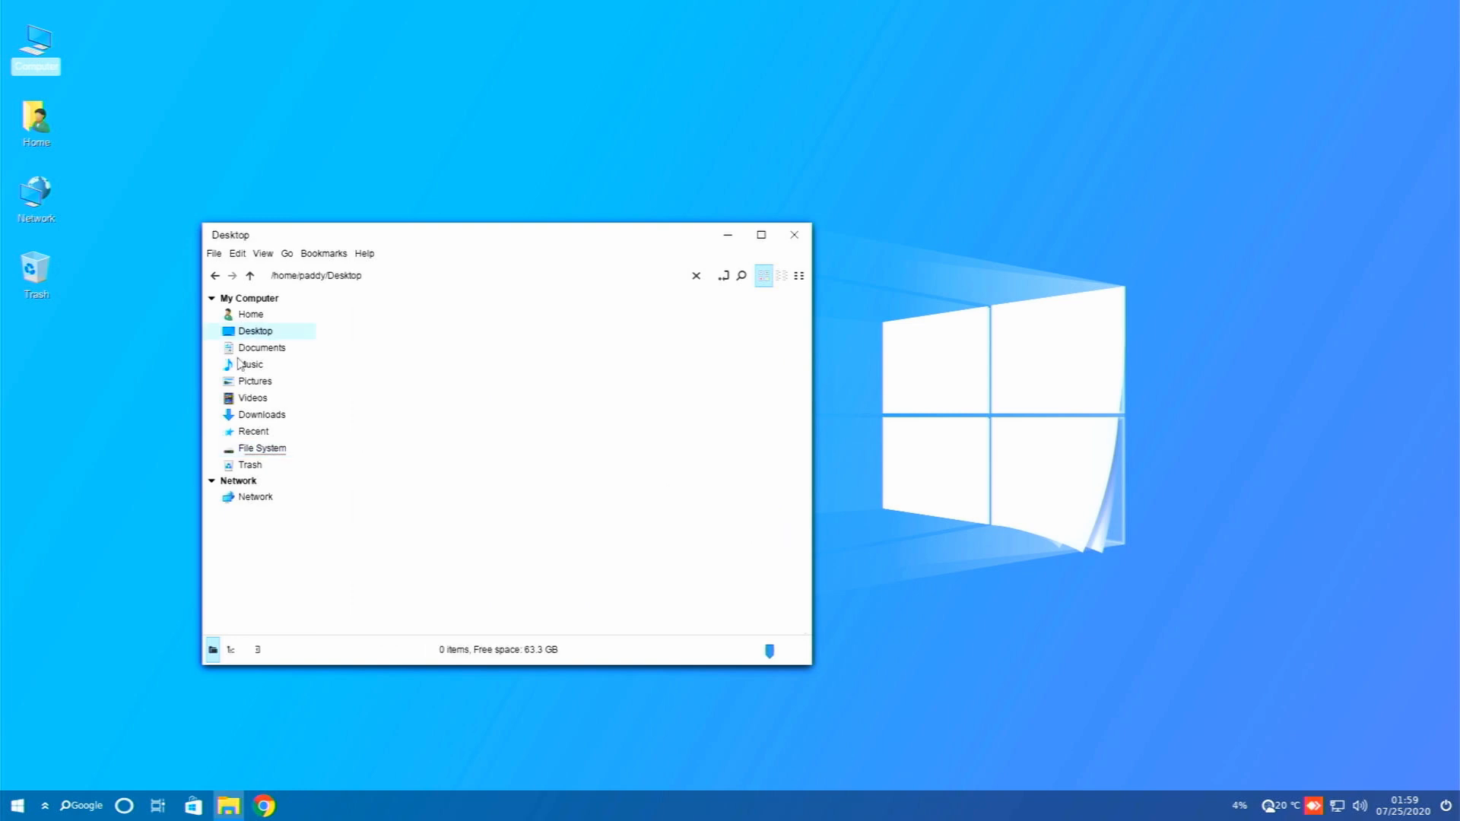
pyautogui.click(256, 380)
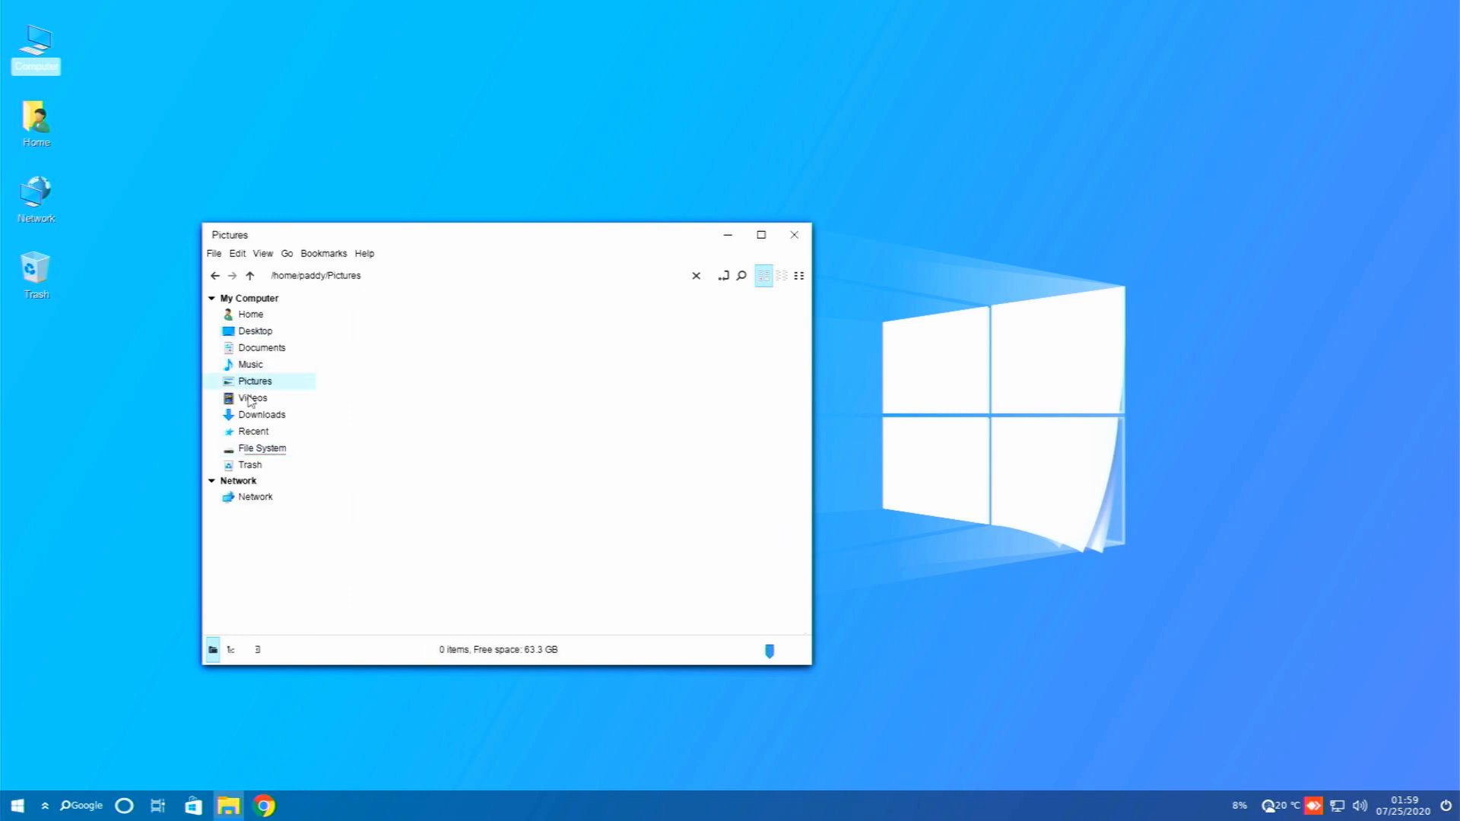
pyautogui.moveTo(293, 540)
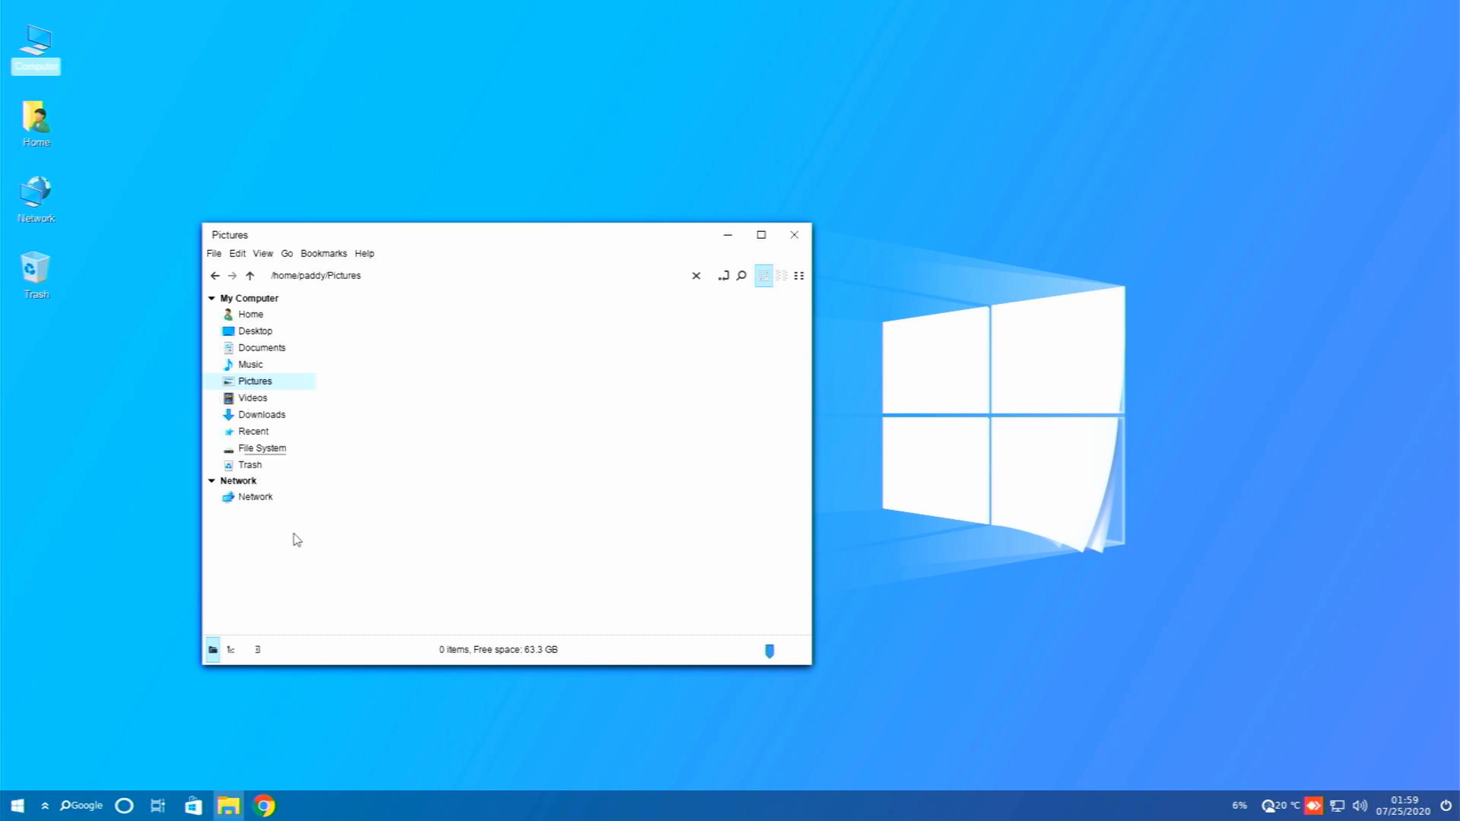
pyautogui.moveTo(626, 531)
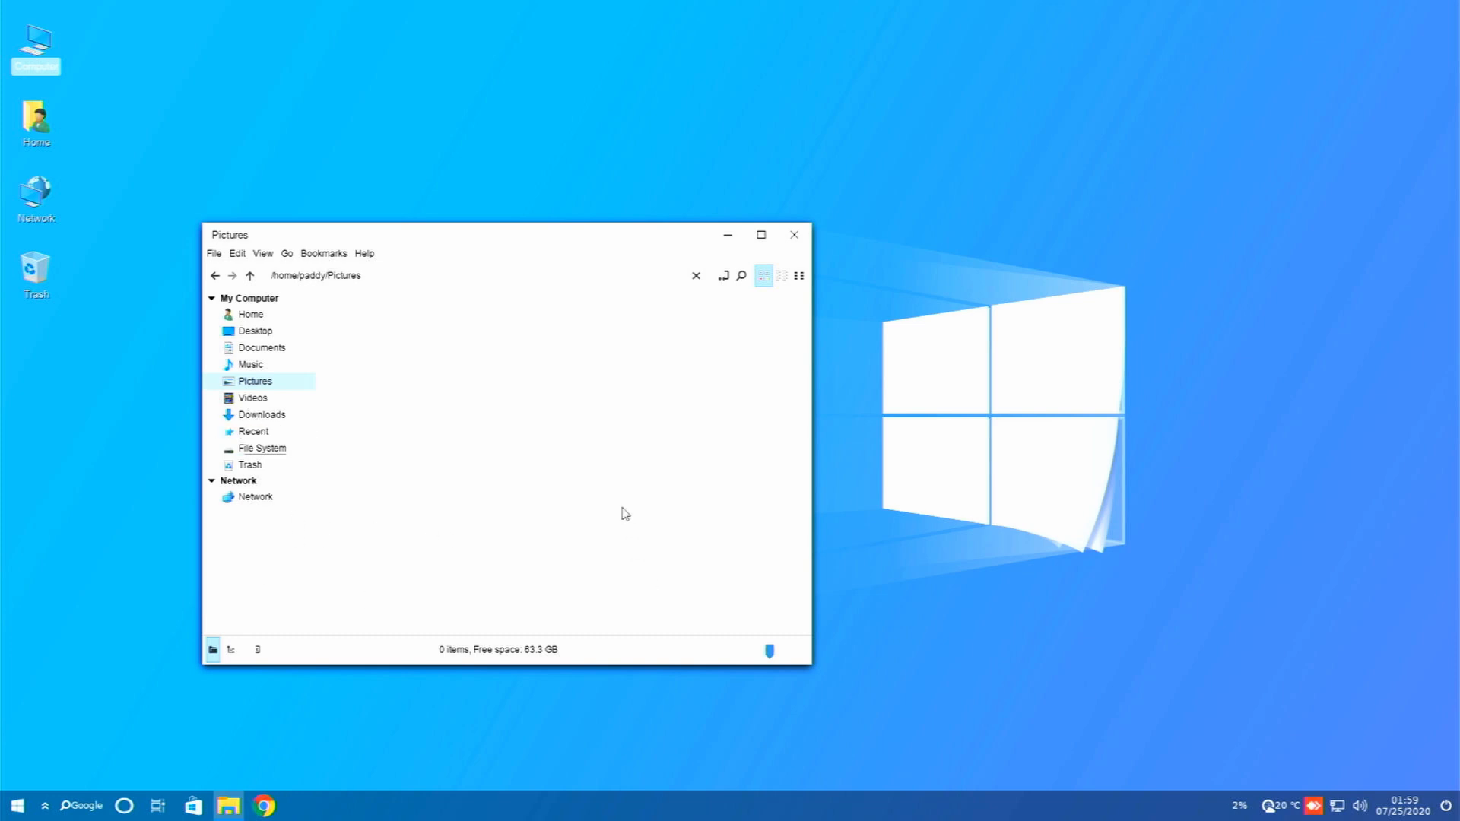
pyautogui.moveTo(479, 380)
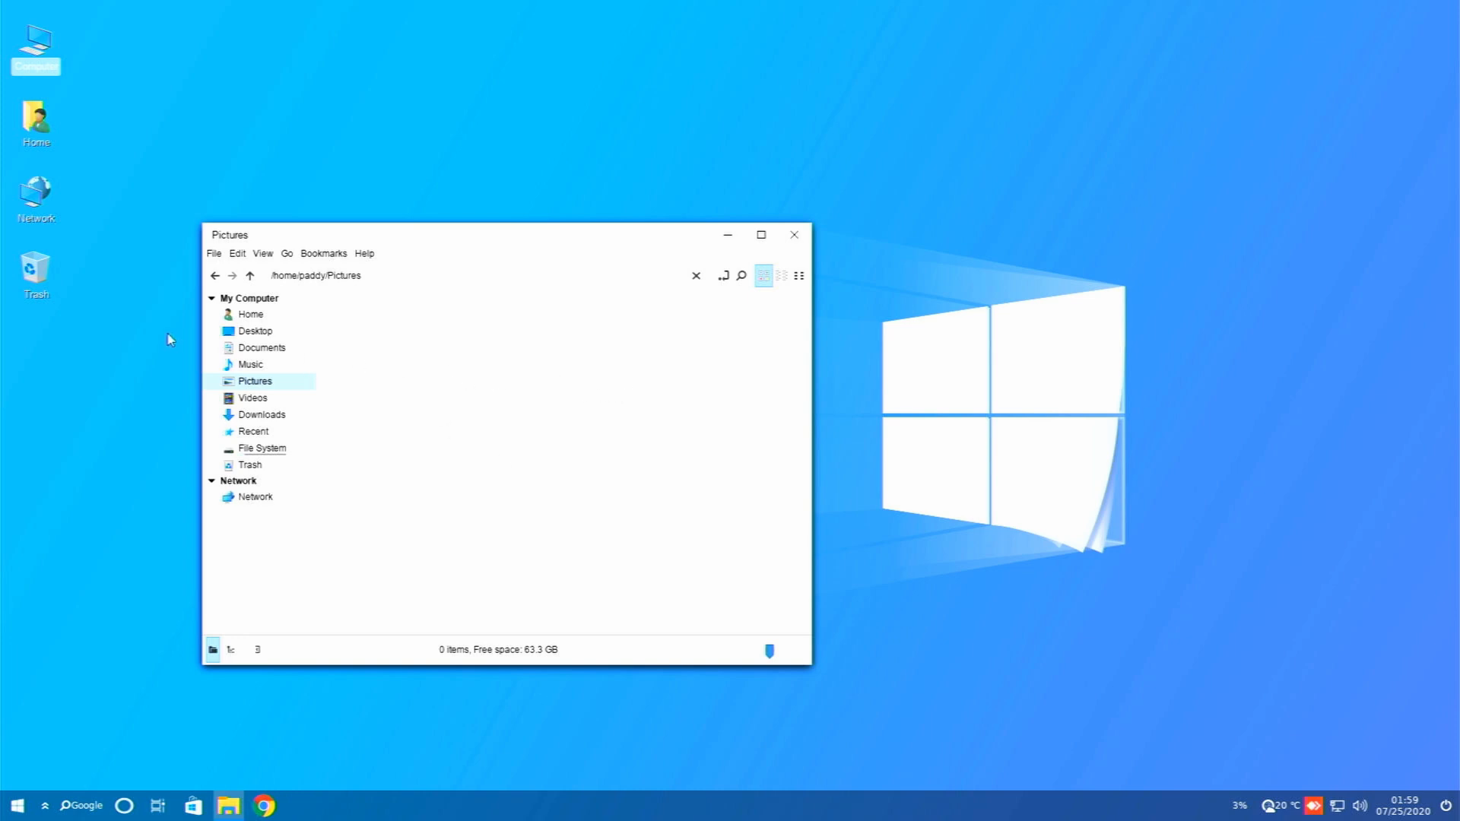
pyautogui.moveTo(538, 429)
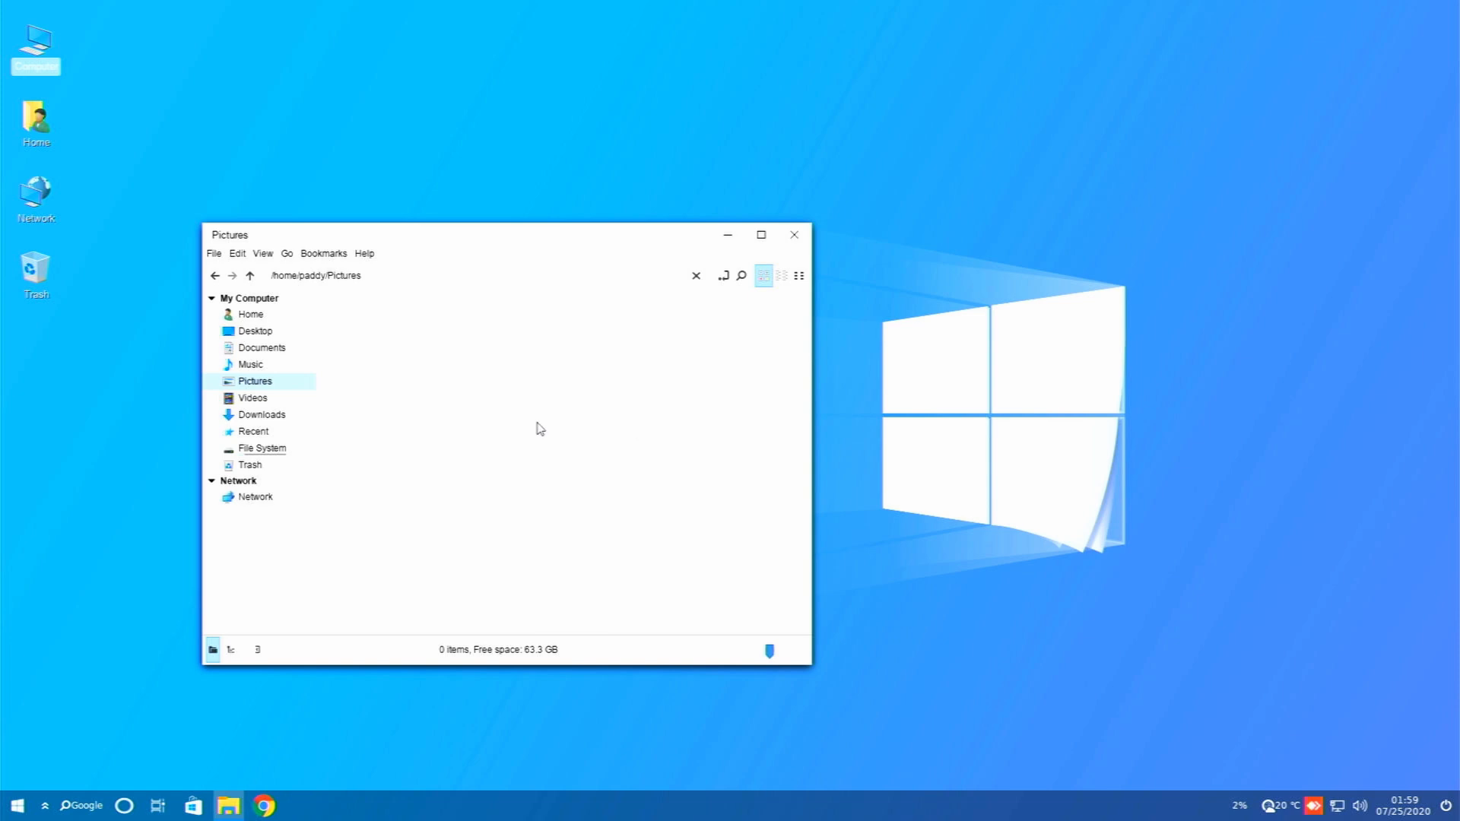
pyautogui.moveTo(820, 258)
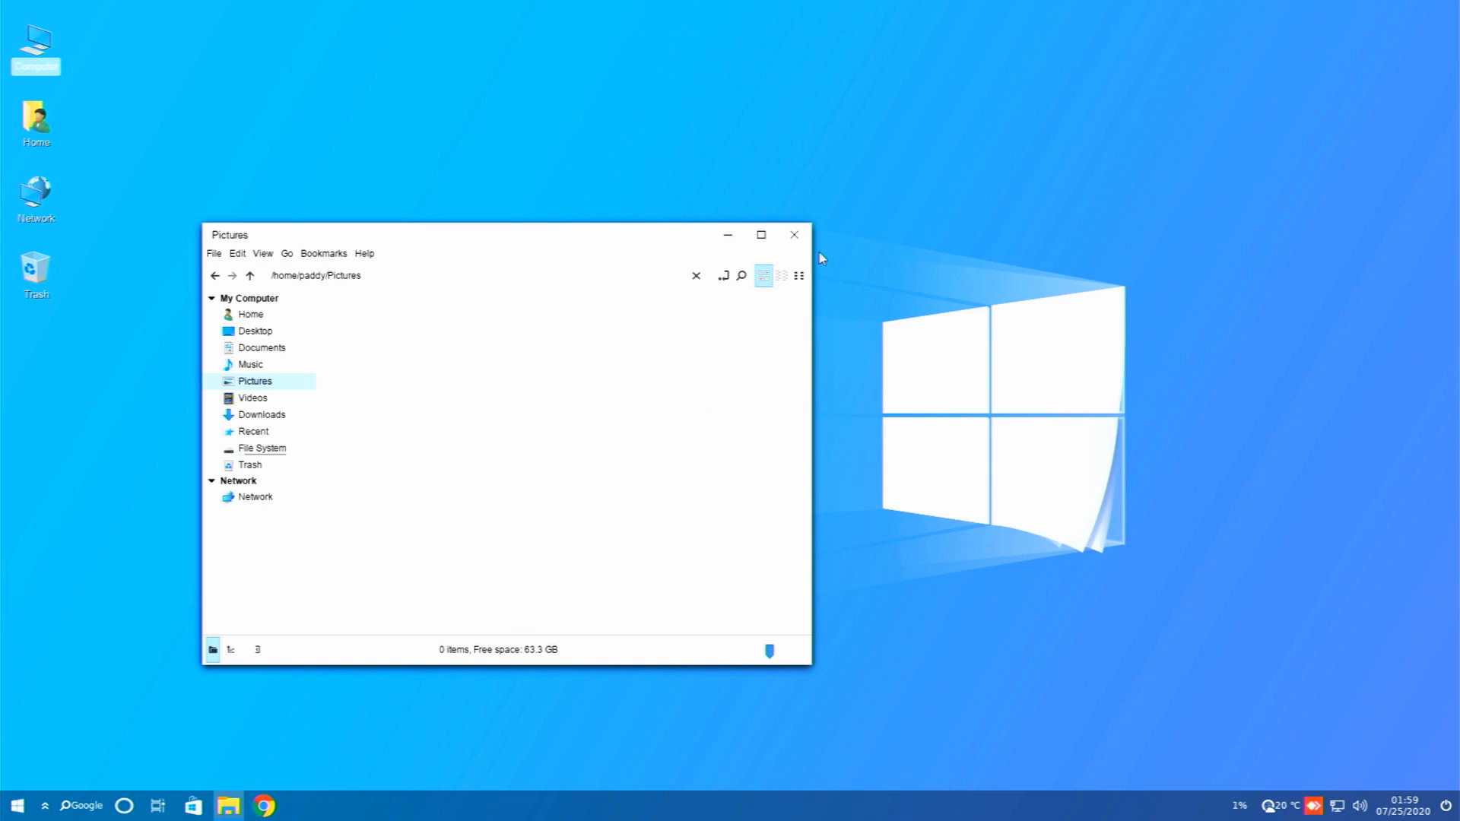
pyautogui.click(794, 234)
pyautogui.write('office')
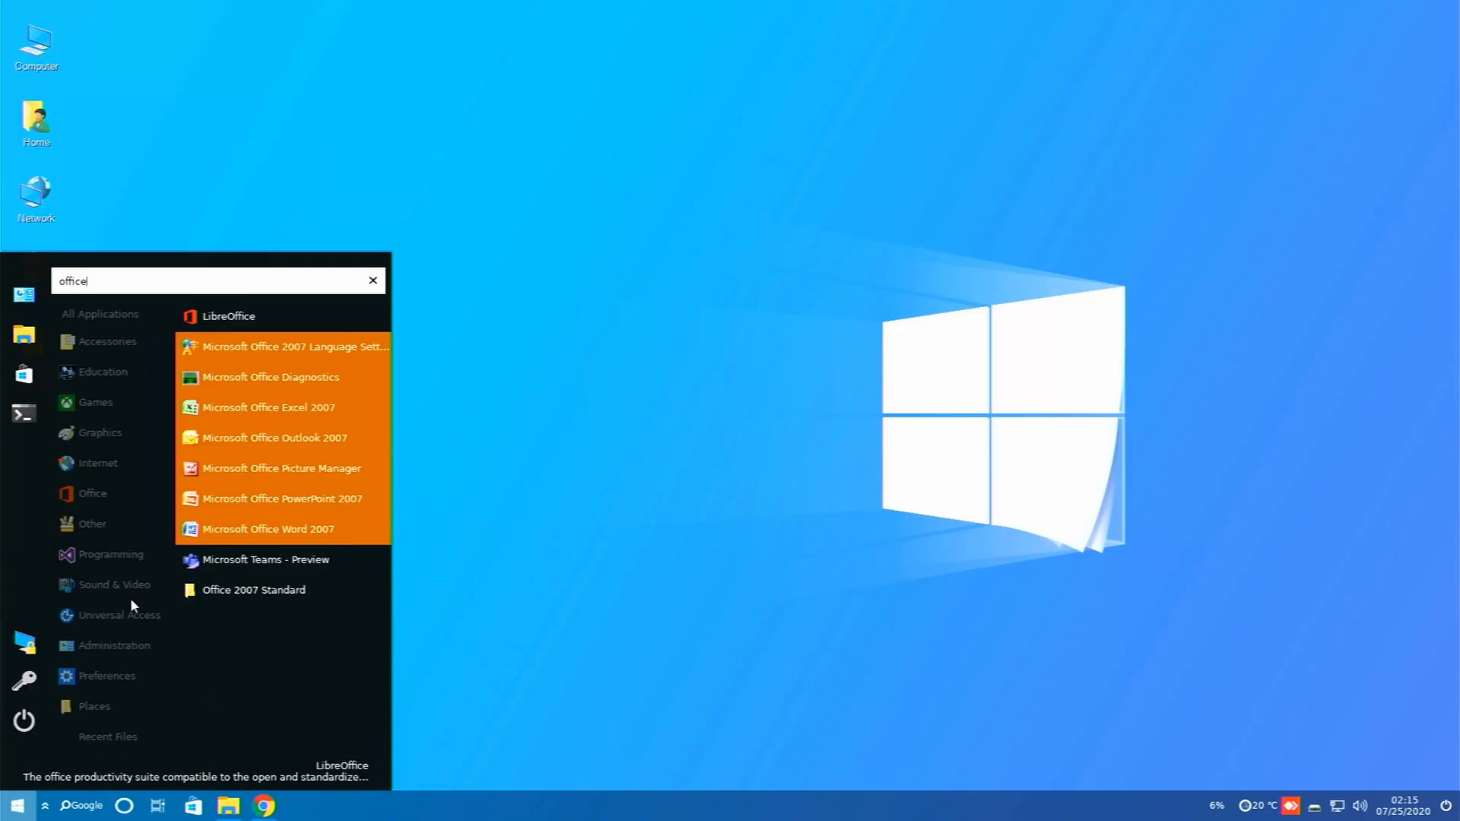
# - Launch Word 2007 past the privacy welcome, then confirm the apt-get nfs-server install with y
pyautogui.click(268, 529)
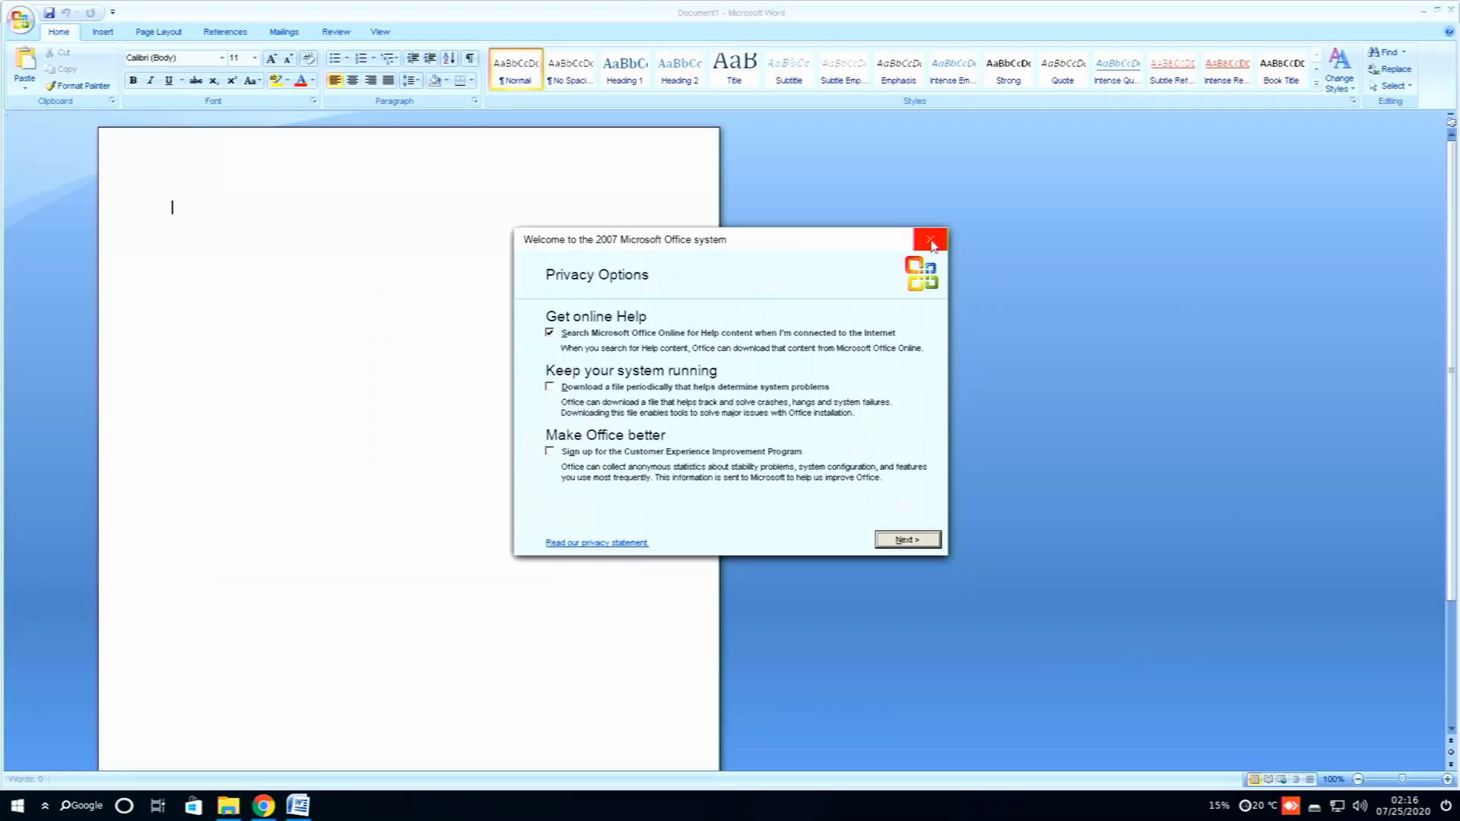
pyautogui.click(929, 239)
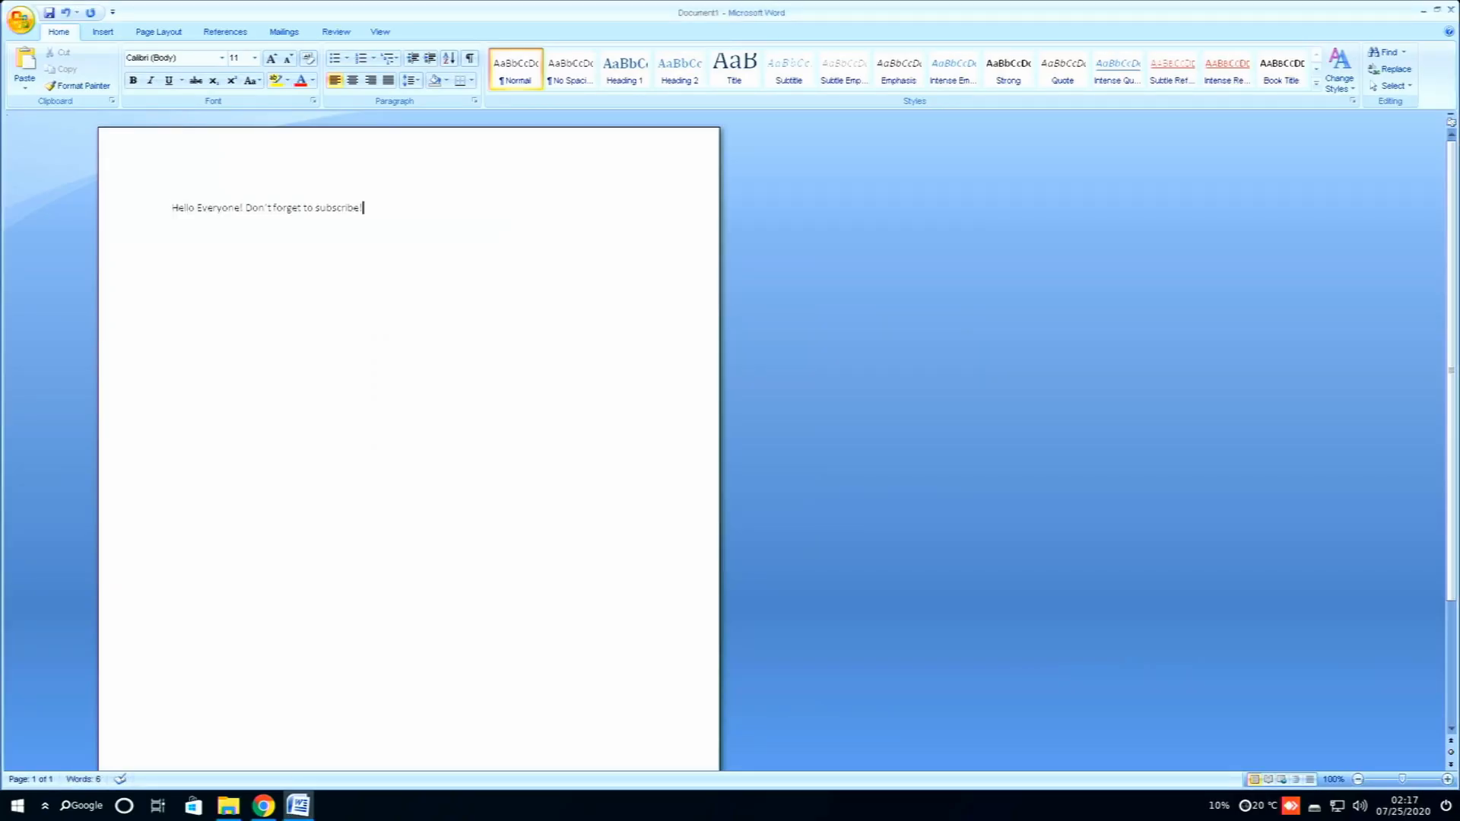
pyautogui.press('enter')
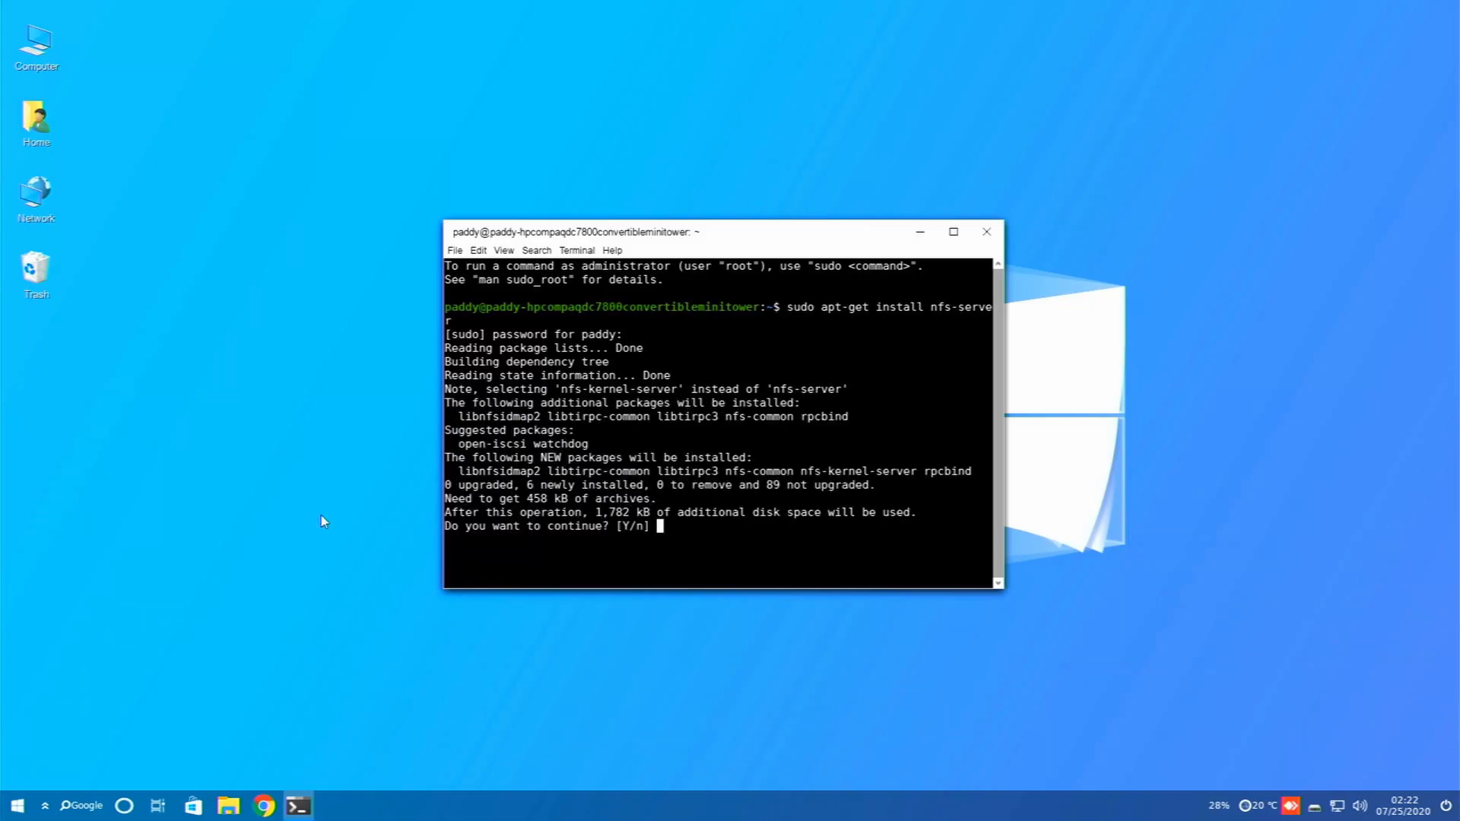
pyautogui.write('y')
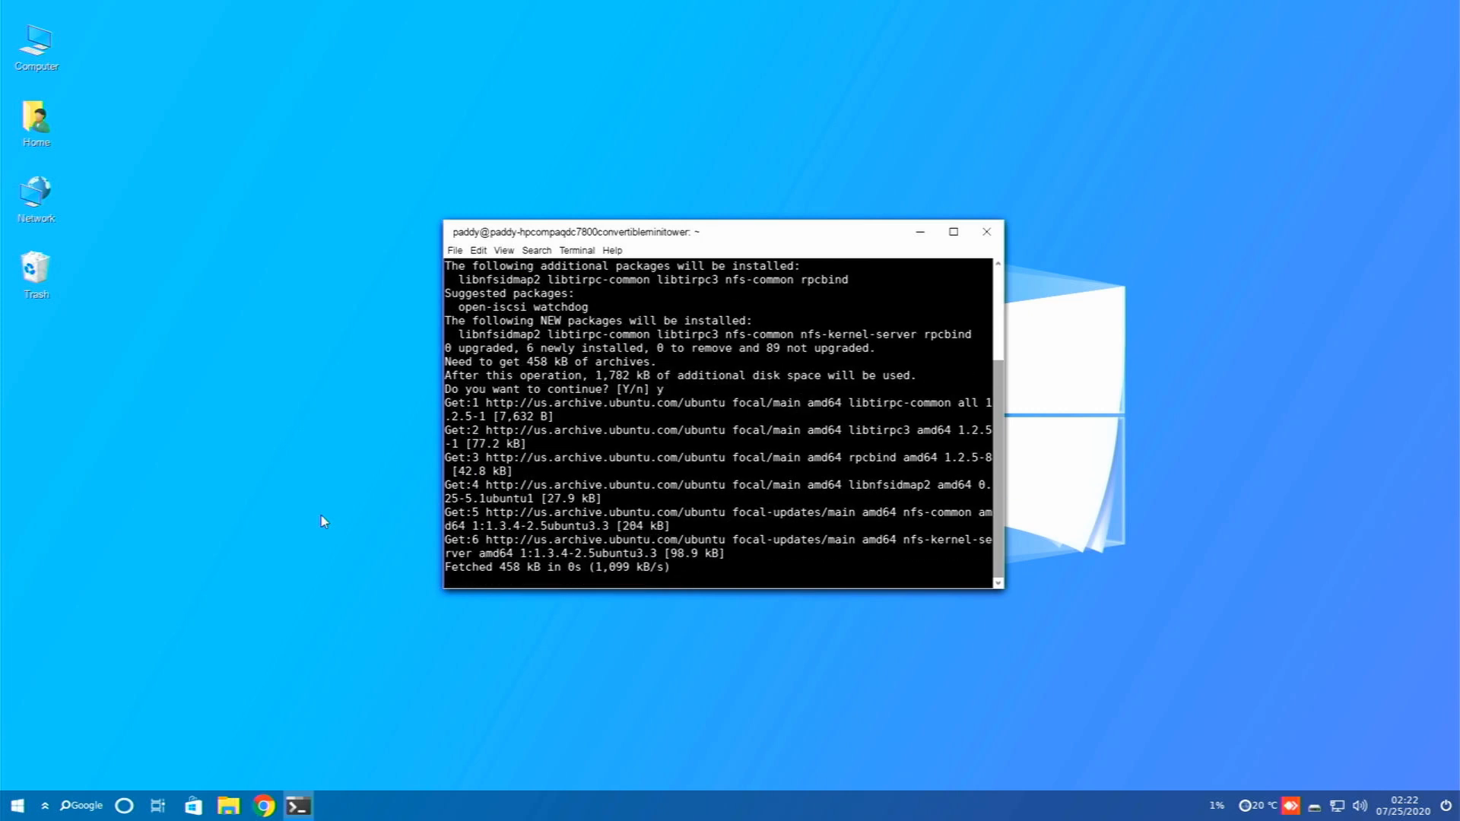